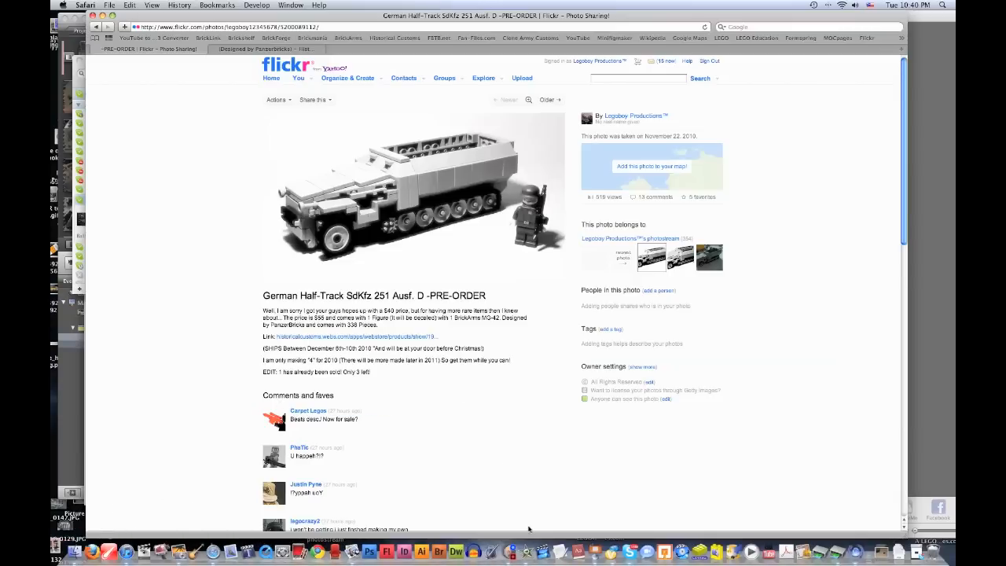
pyautogui.moveTo(140, 355)
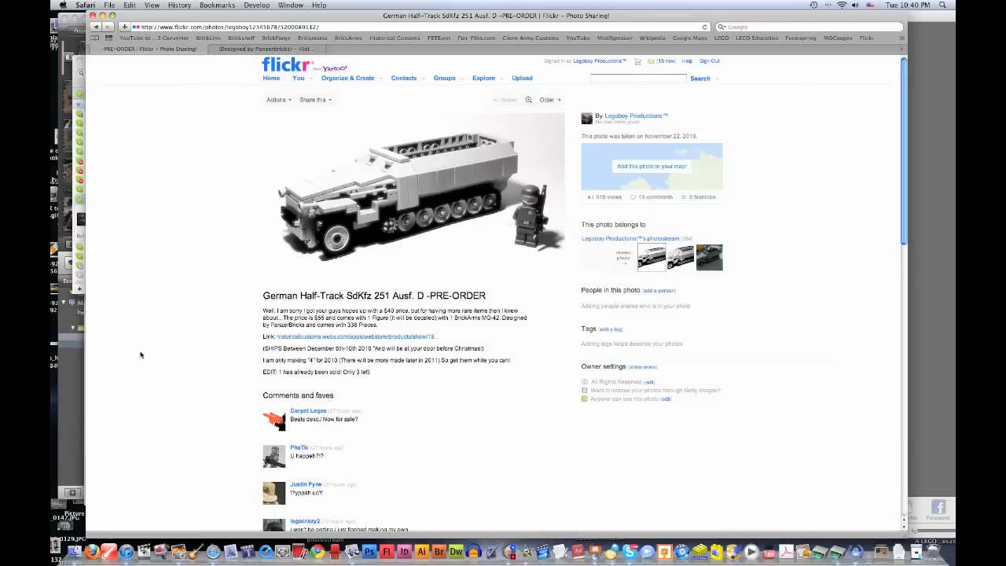
pyautogui.moveTo(71, 111)
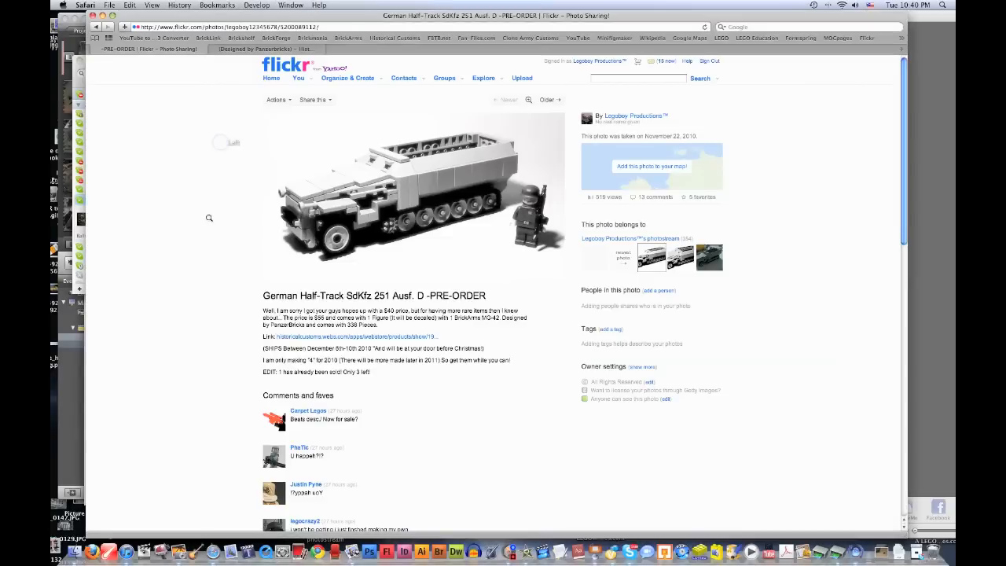
pyautogui.moveTo(323, 226)
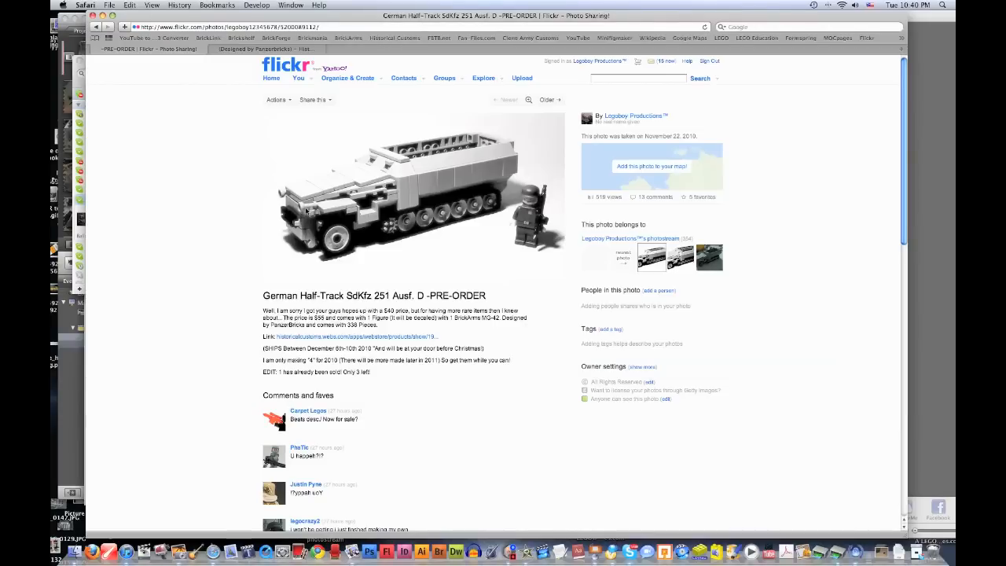
pyautogui.moveTo(144, 538)
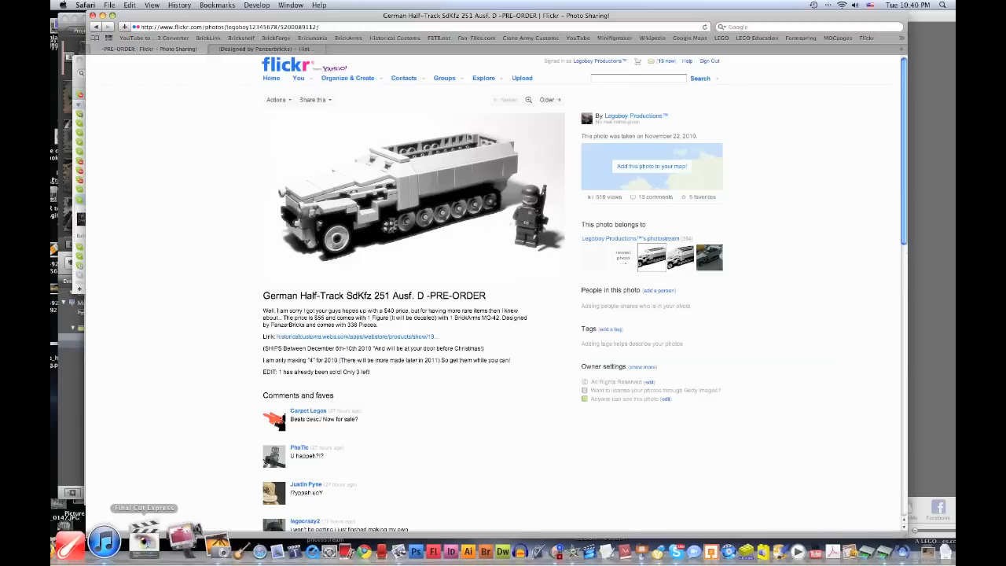
pyautogui.moveTo(228, 160)
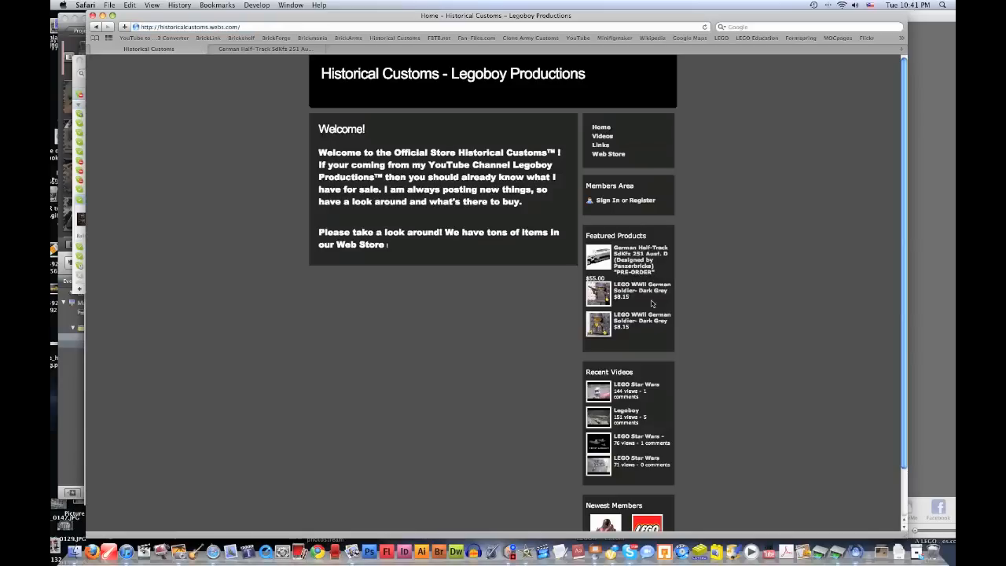
# Step: Open the Historical Customs Web Store and scroll to the $55.00 half-track pre-order
pyautogui.click(609, 154)
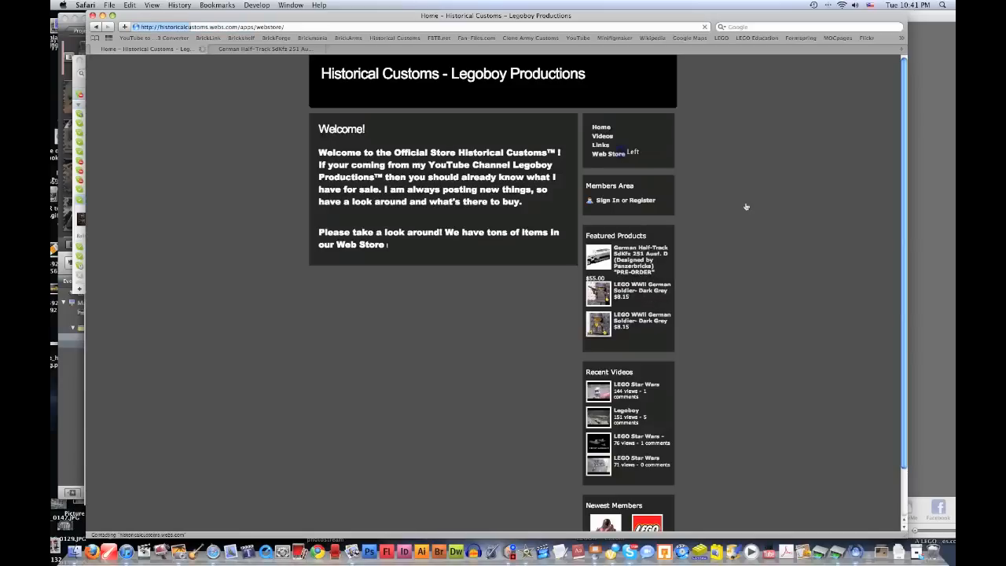
pyautogui.click(608, 153)
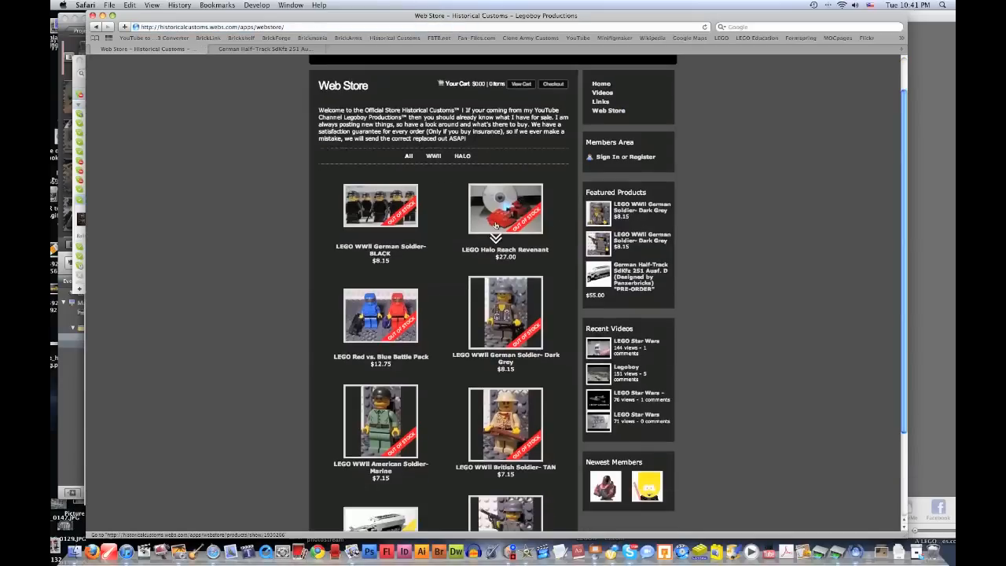
pyautogui.scroll(-3)
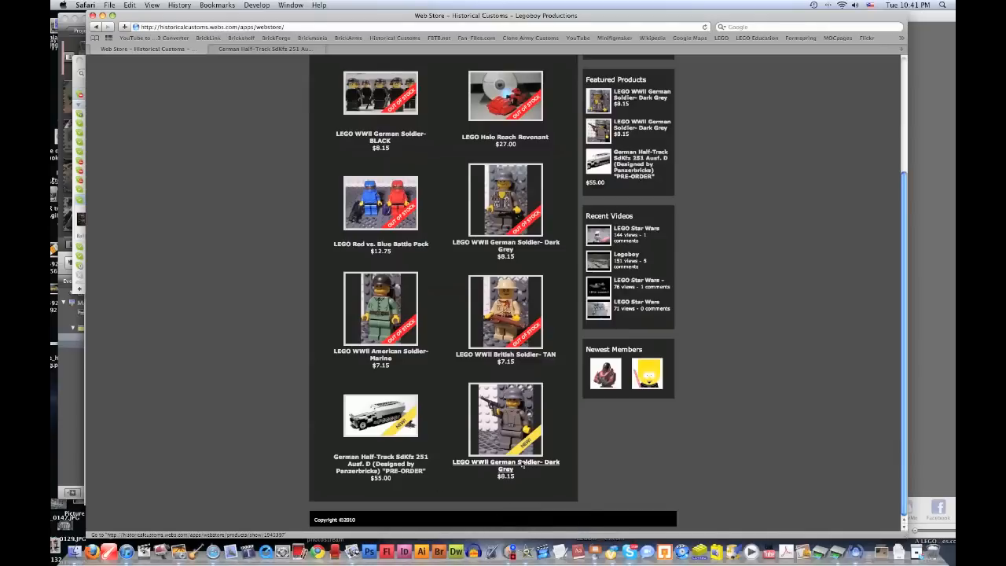
pyautogui.moveTo(381, 464)
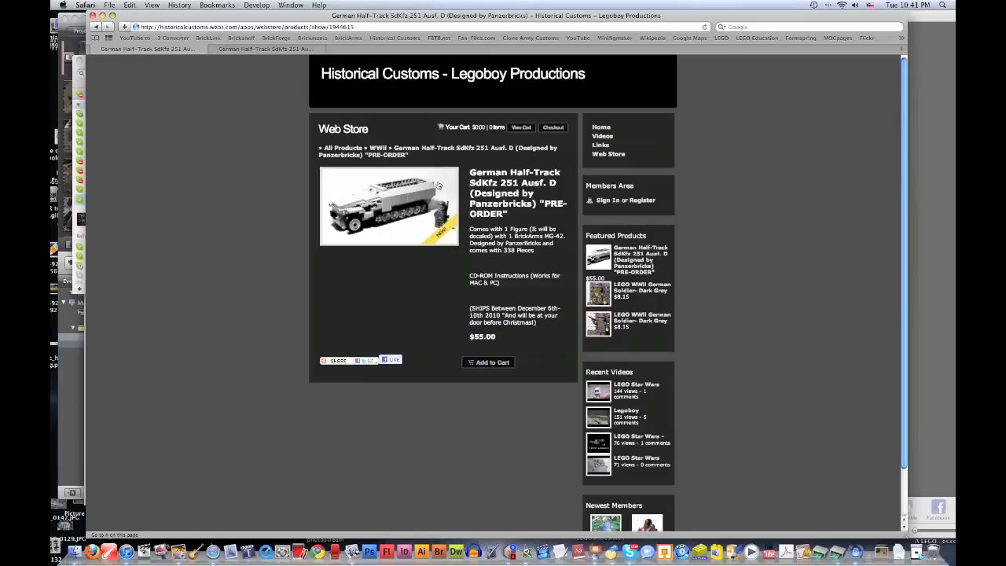
pyautogui.moveTo(529, 187)
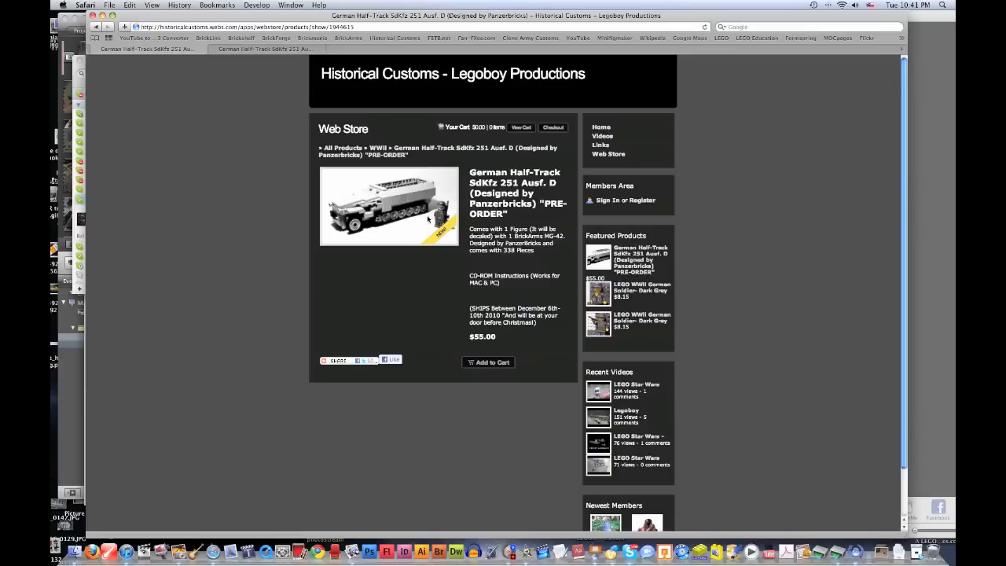
pyautogui.moveTo(385, 222)
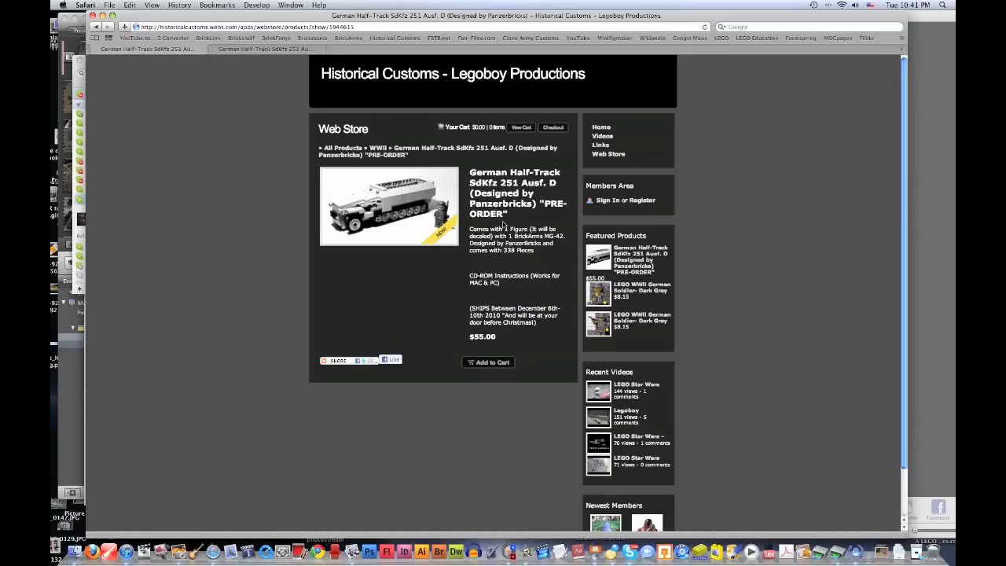
pyautogui.moveTo(385, 223)
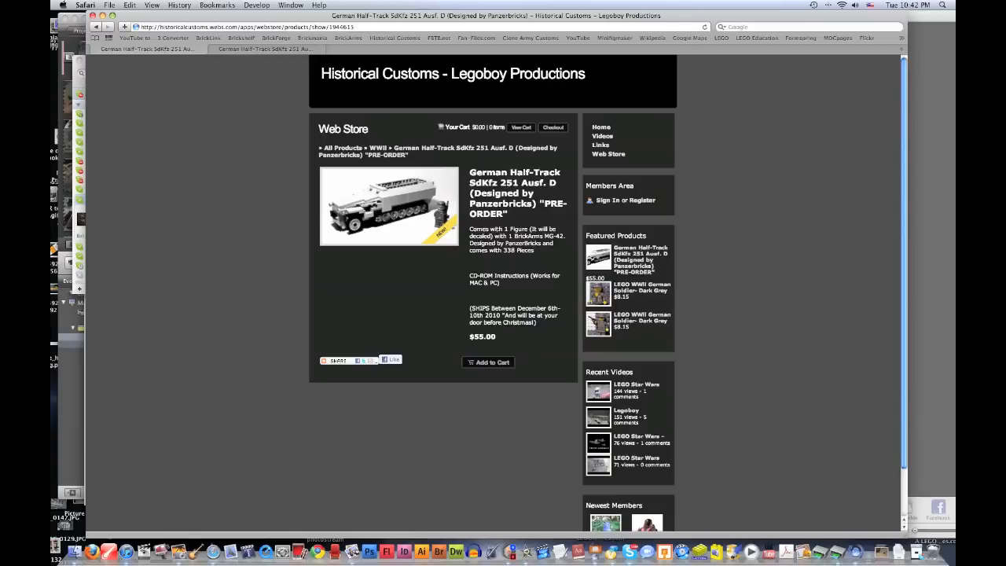
# Step: Open the German Half-Track SdKfz 251 Ausf. D pre-order product page
pyautogui.doubleClick(511, 229)
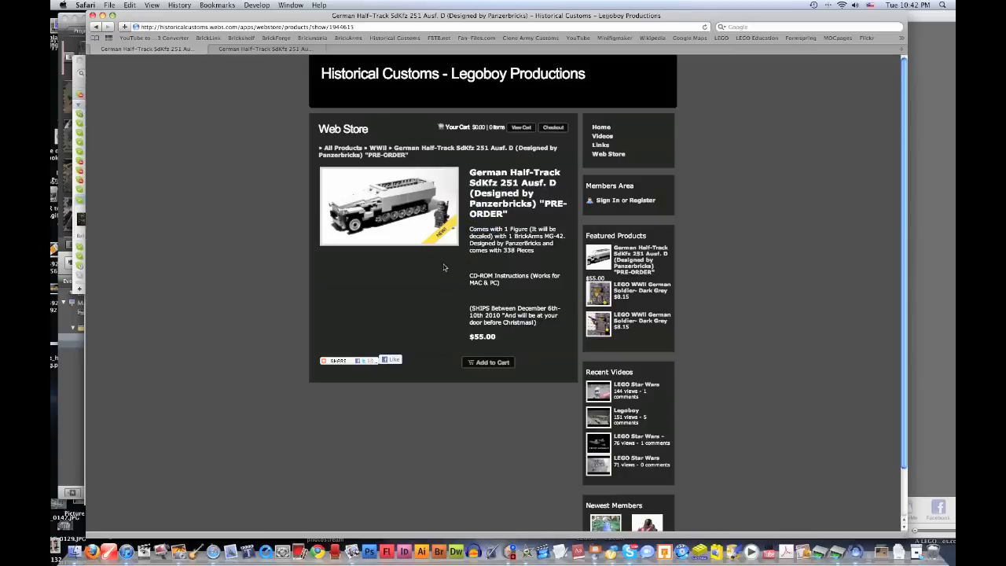
pyautogui.moveTo(424, 268)
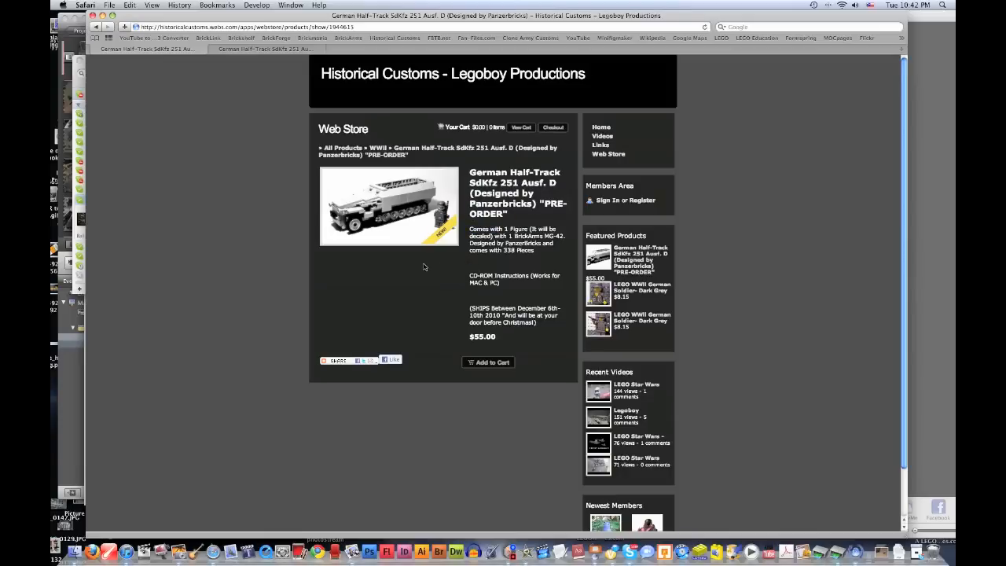
pyautogui.moveTo(423, 262)
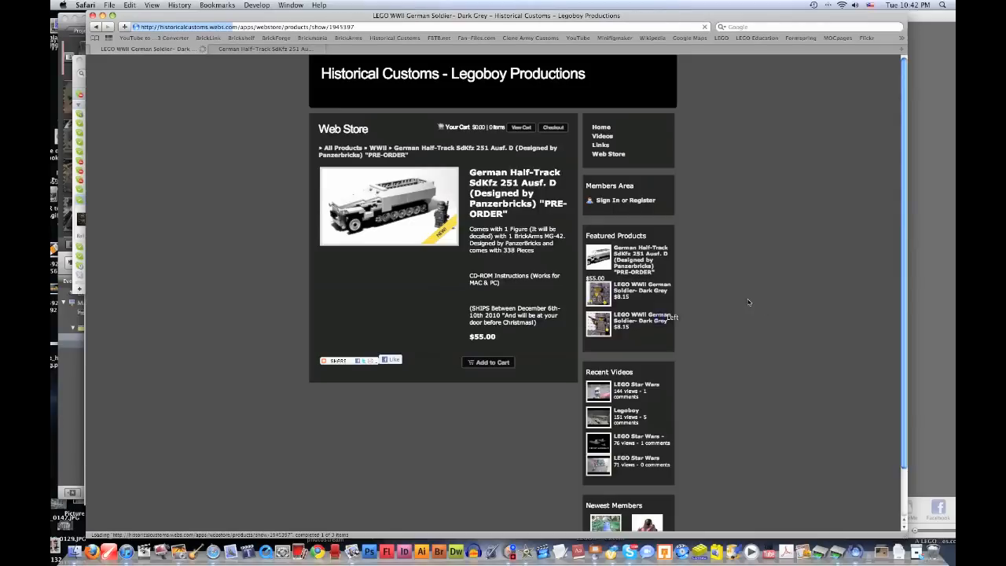
# Step: View the $8.15 Dark Grey German soldier, then return to the half-track pre-order
pyautogui.click(642, 293)
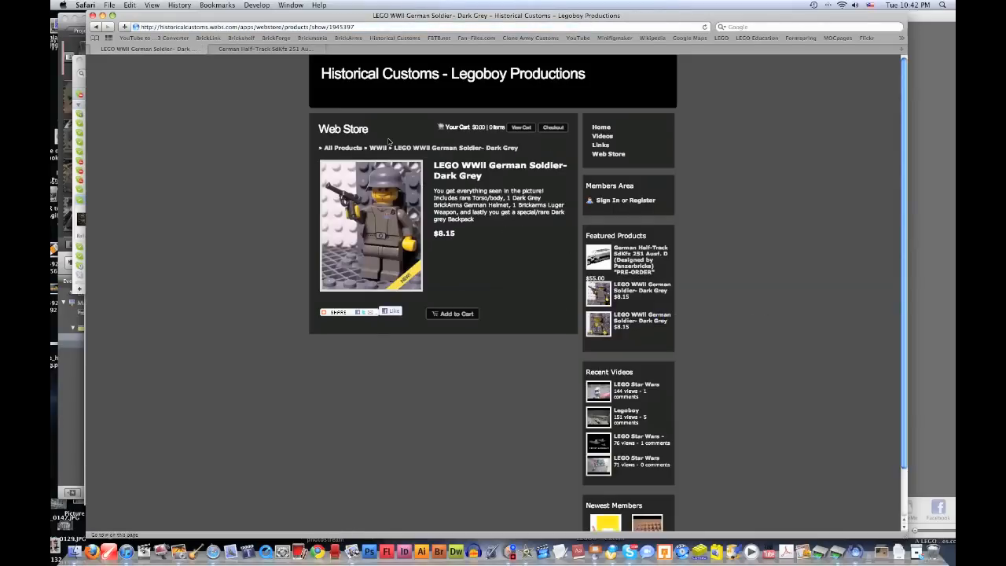
pyautogui.moveTo(474, 241)
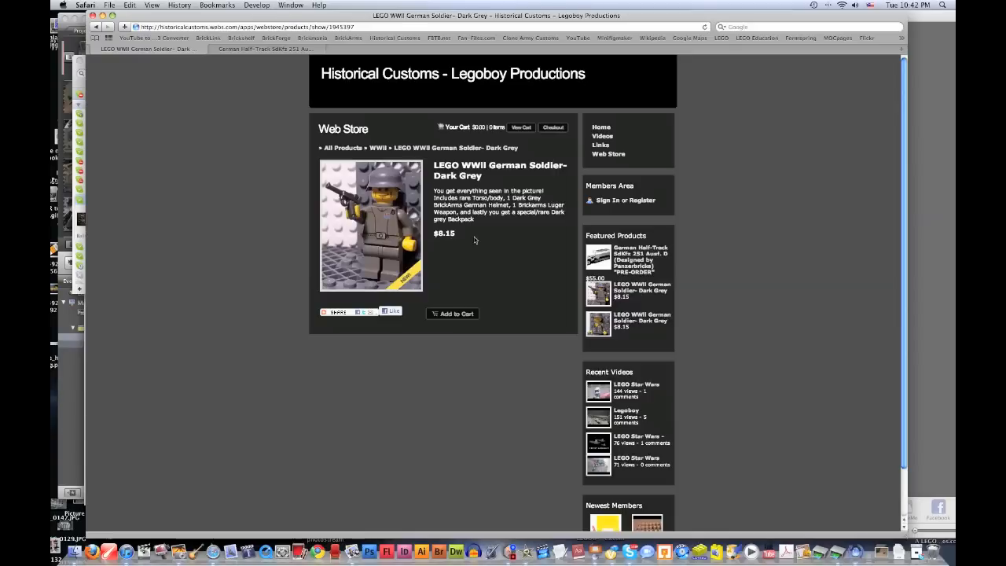
pyautogui.moveTo(354, 128)
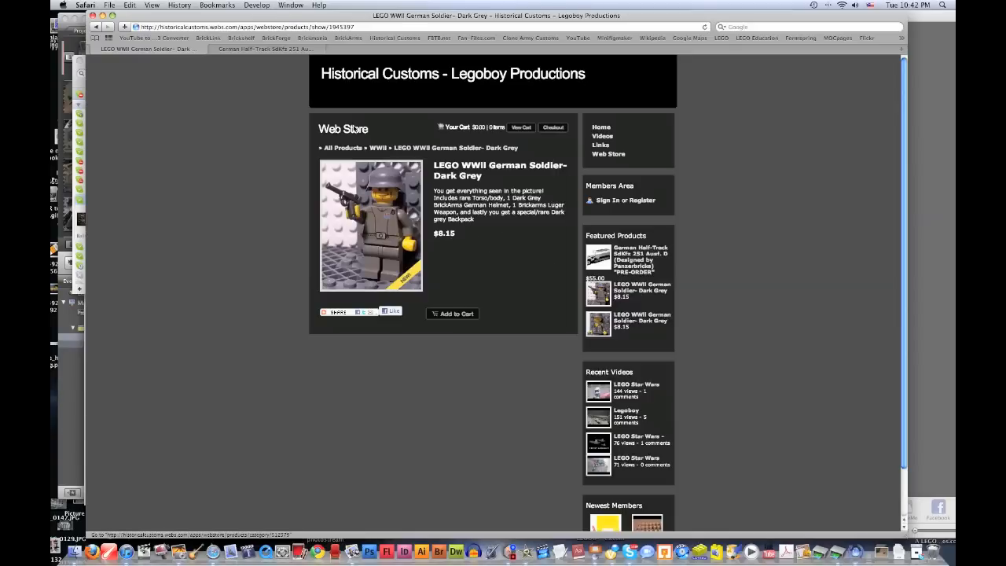
pyautogui.moveTo(641, 260)
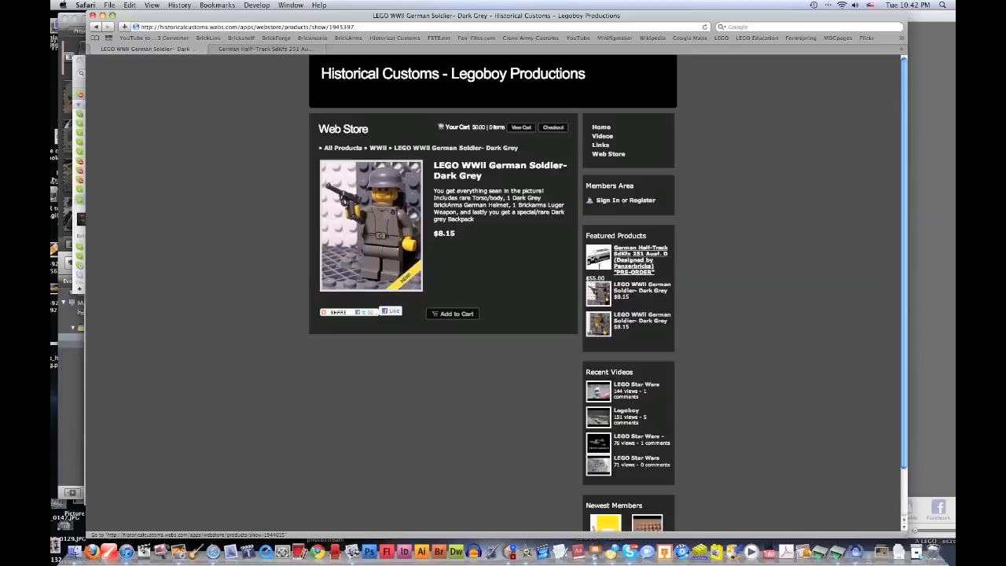
pyautogui.moveTo(645, 258)
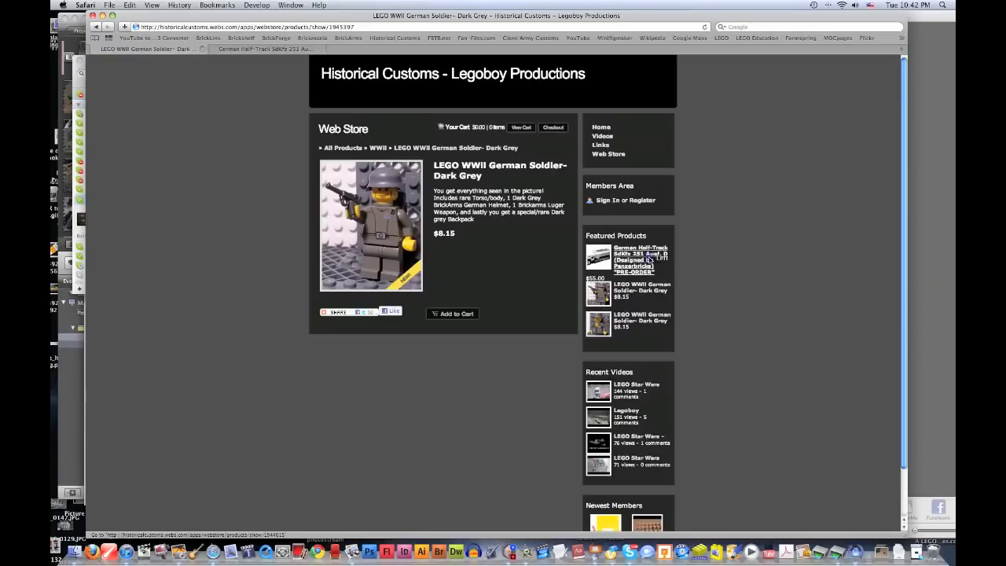
pyautogui.click(640, 259)
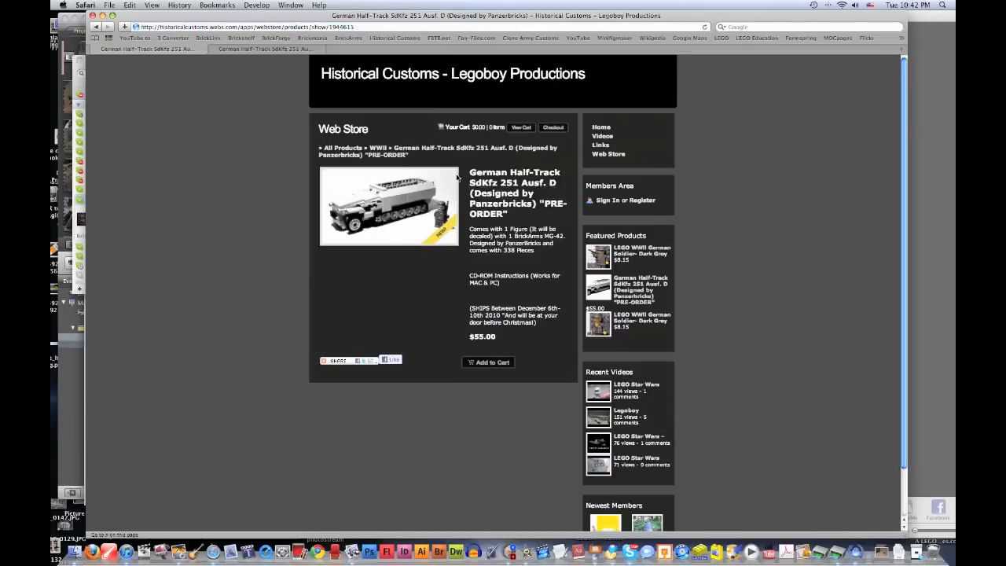
pyautogui.moveTo(459, 177)
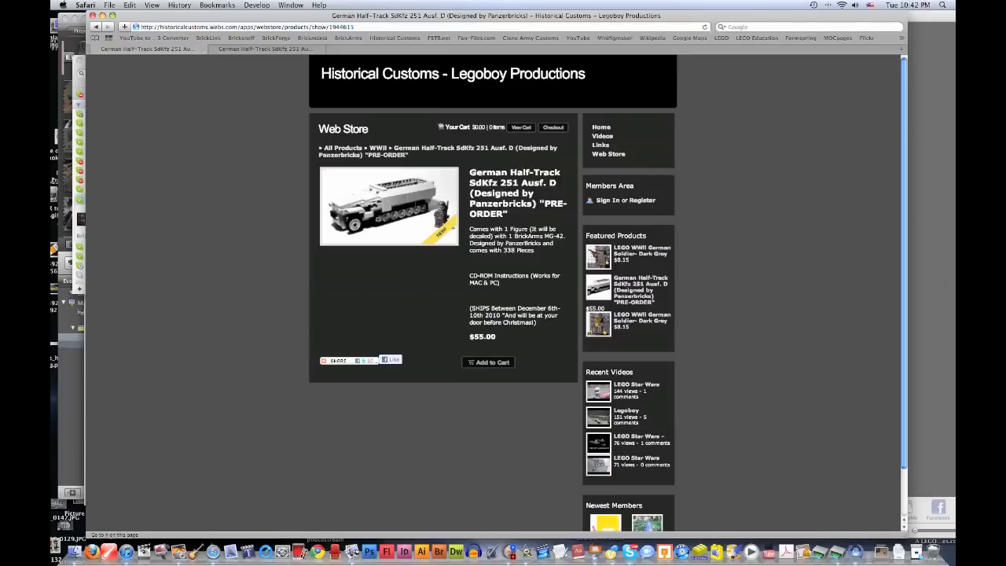
pyautogui.moveTo(460, 201)
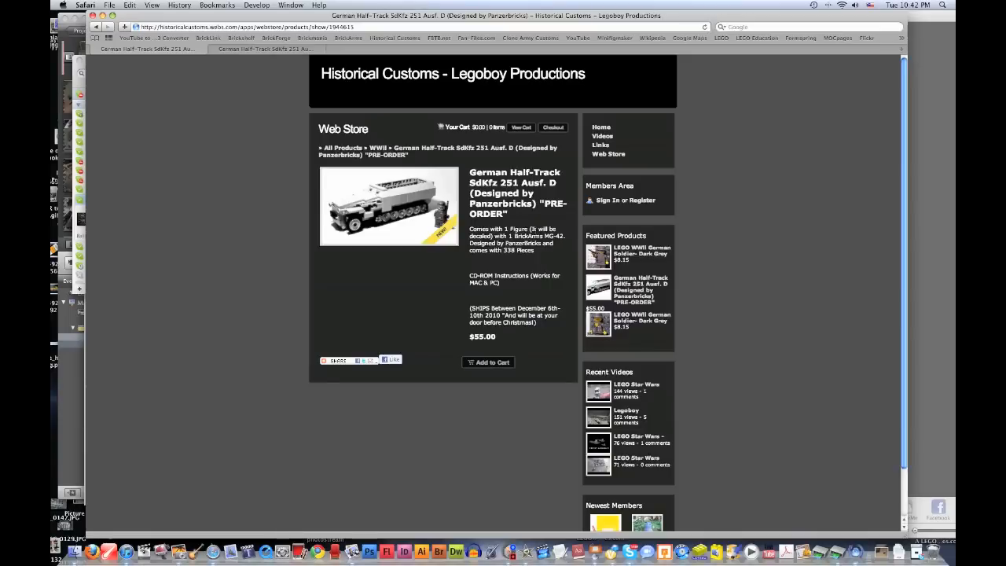
pyautogui.moveTo(519, 222)
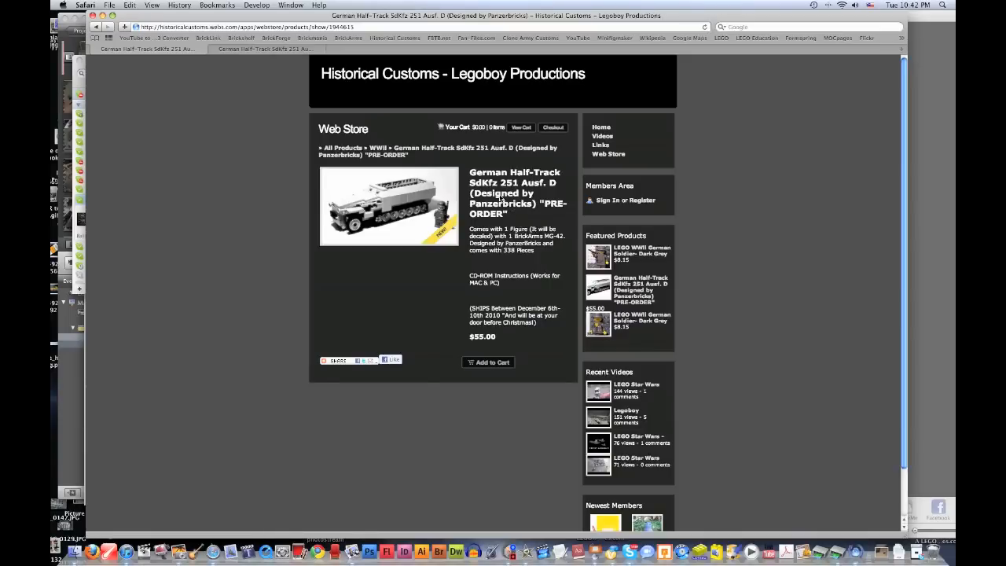
pyautogui.moveTo(727, 213)
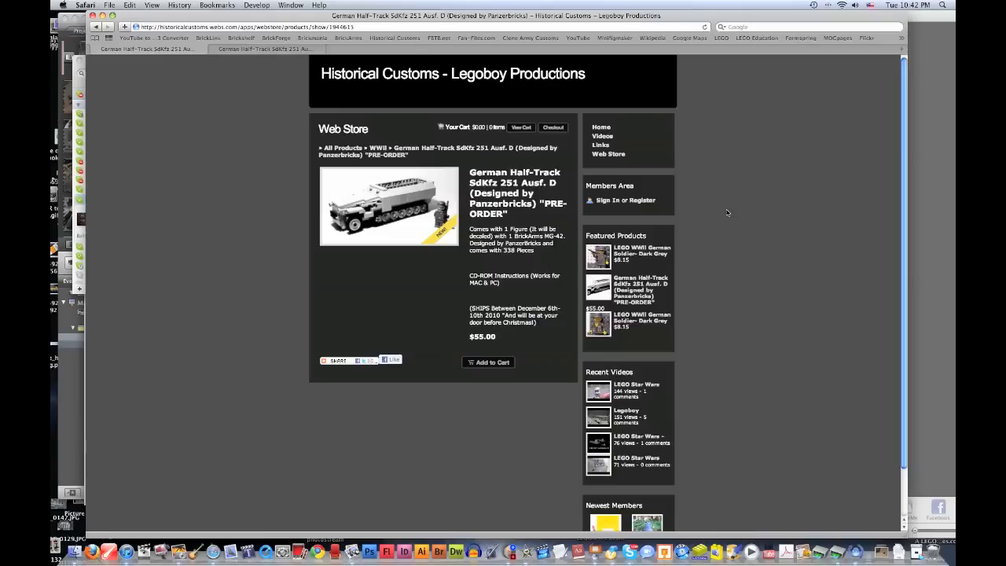
pyautogui.moveTo(767, 211)
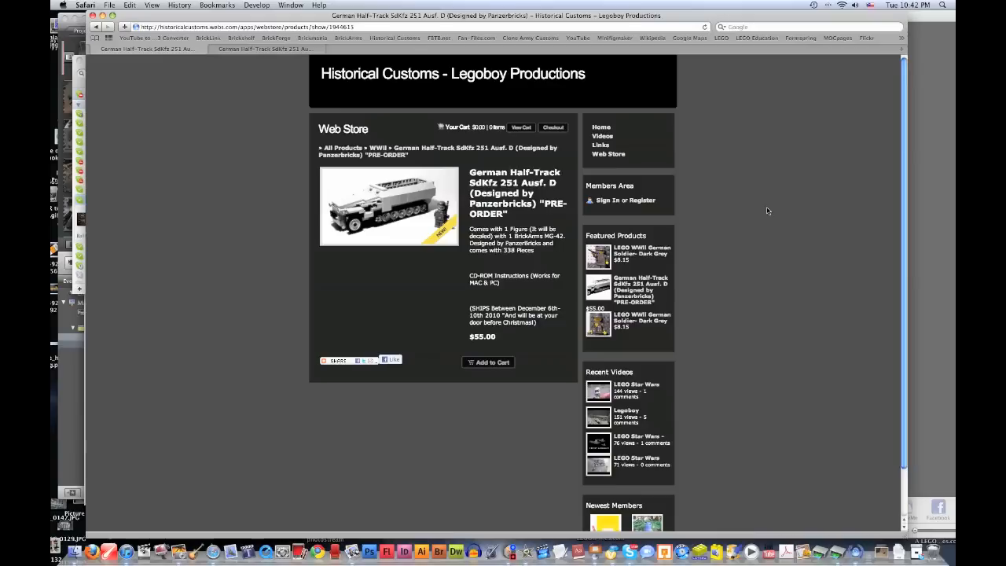
pyautogui.moveTo(128, 92)
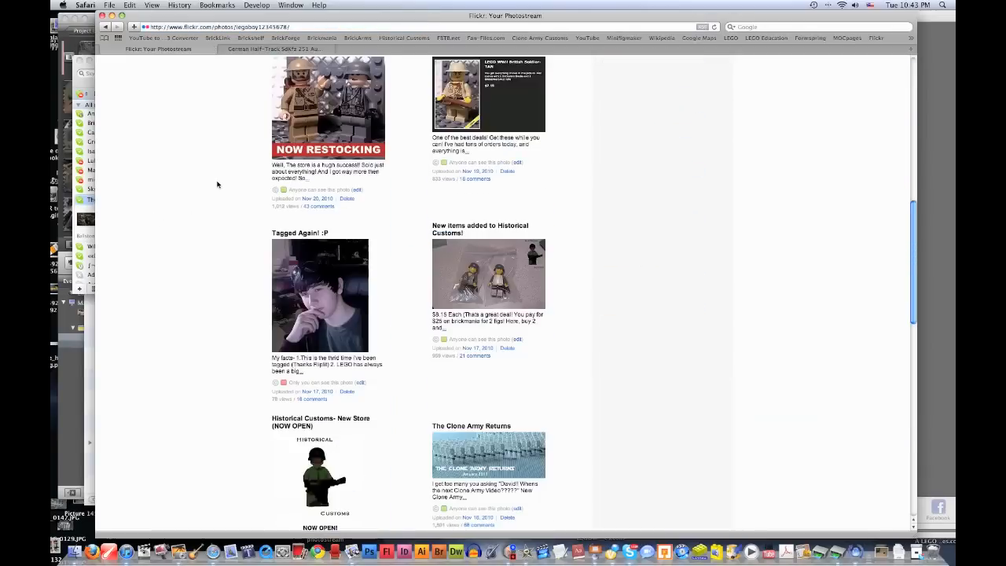
# Step: View 'The Clone Army Returns' photo page, then return to the Flickr photostream
pyautogui.scroll(-3)
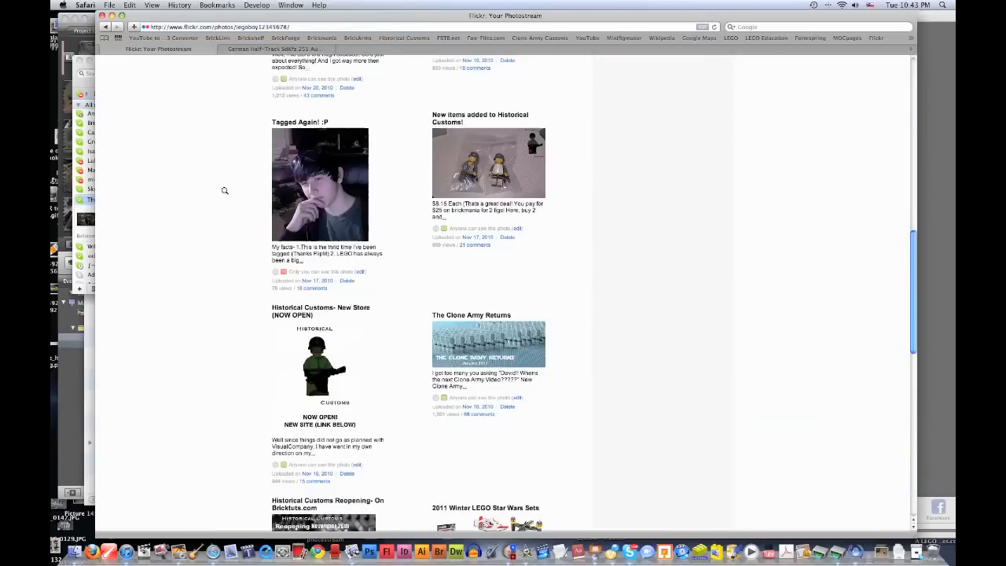
pyautogui.scroll(-3)
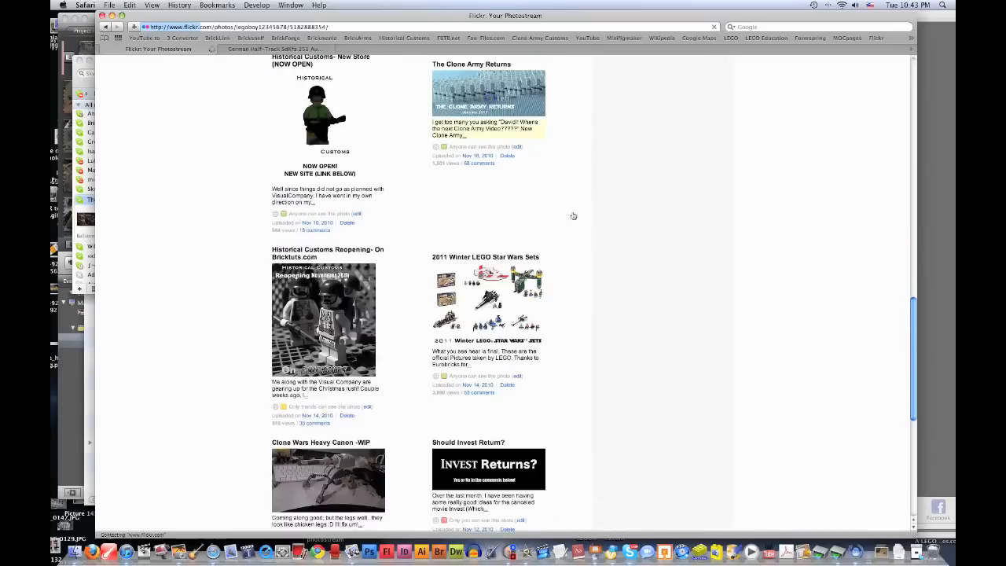
pyautogui.click(489, 102)
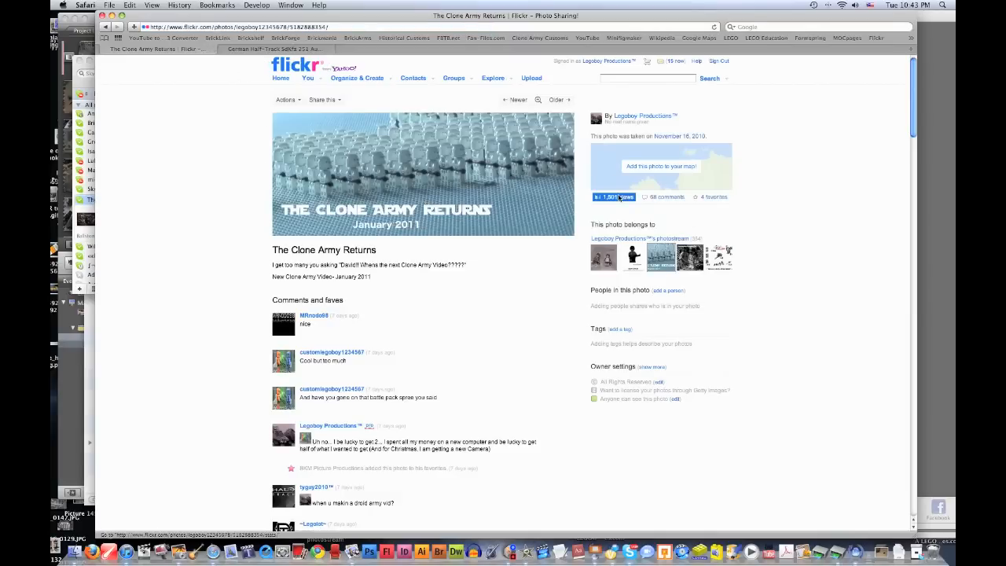
pyautogui.moveTo(616, 196)
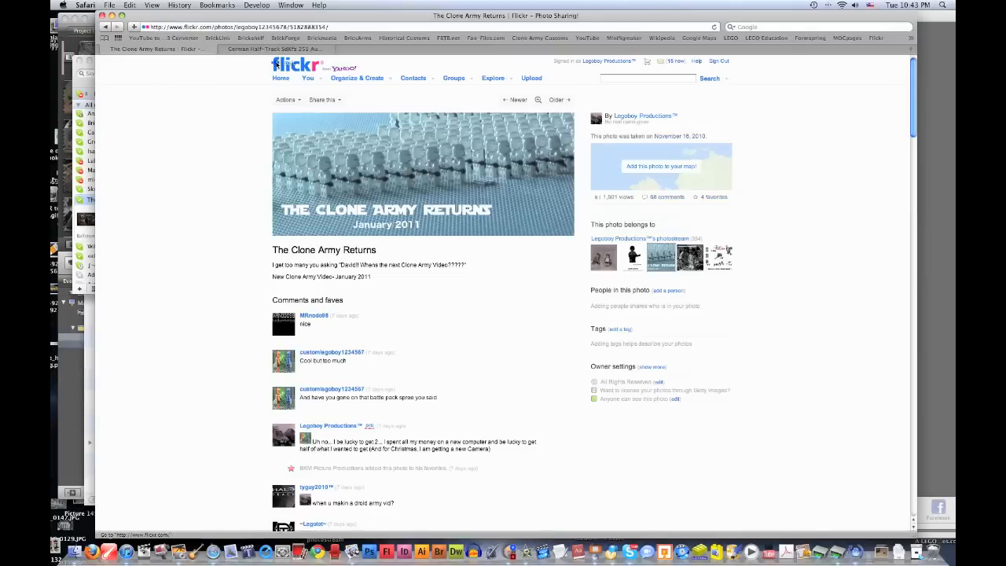
pyautogui.click(280, 78)
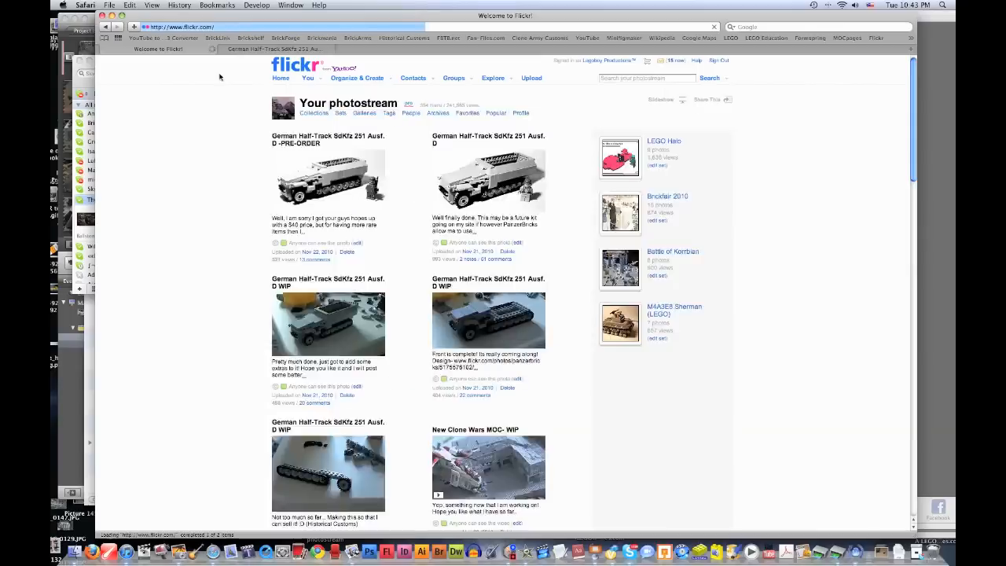
pyautogui.click(281, 78)
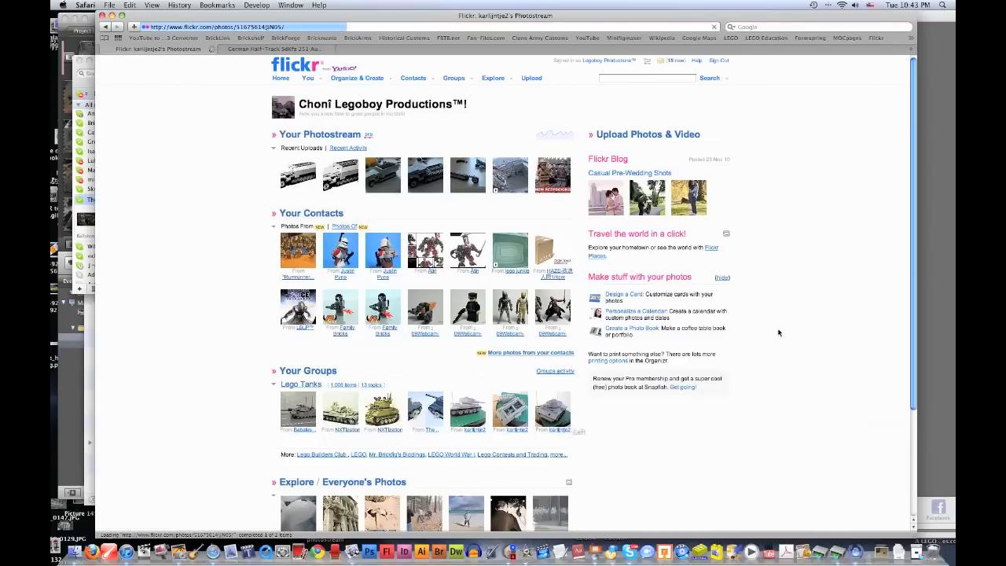
pyautogui.scroll(-3)
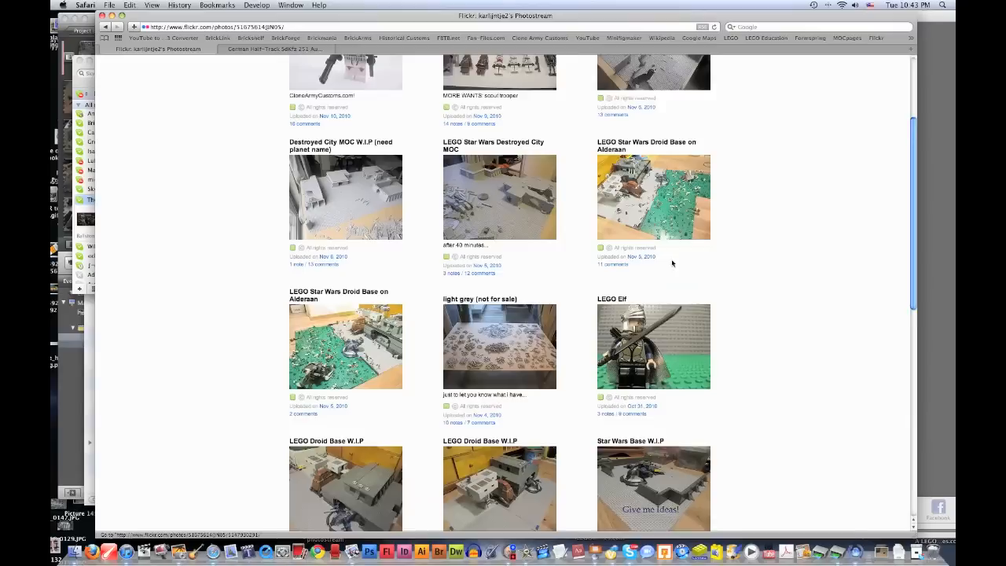
pyautogui.scroll(3)
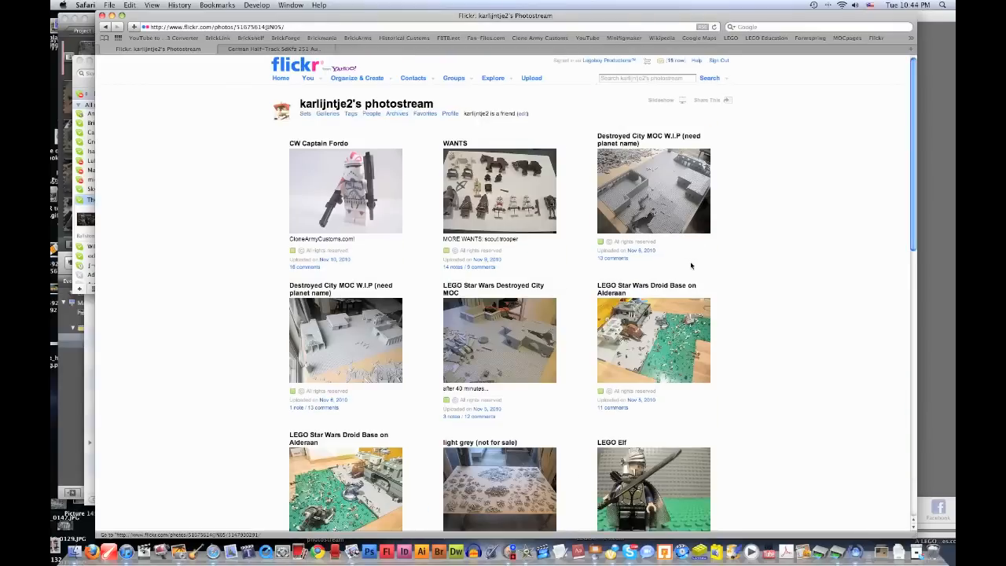
pyautogui.click(281, 78)
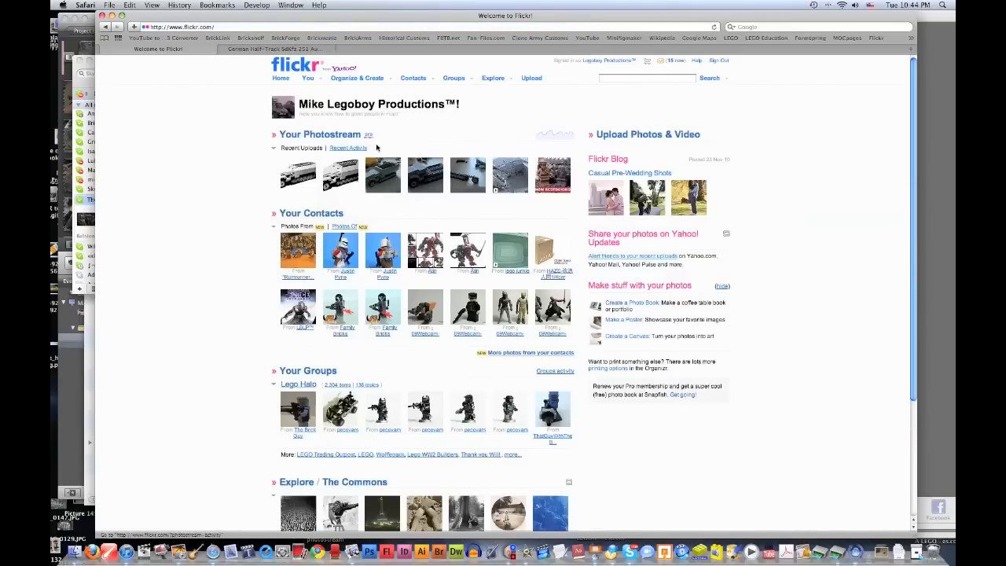
pyautogui.moveTo(252, 93)
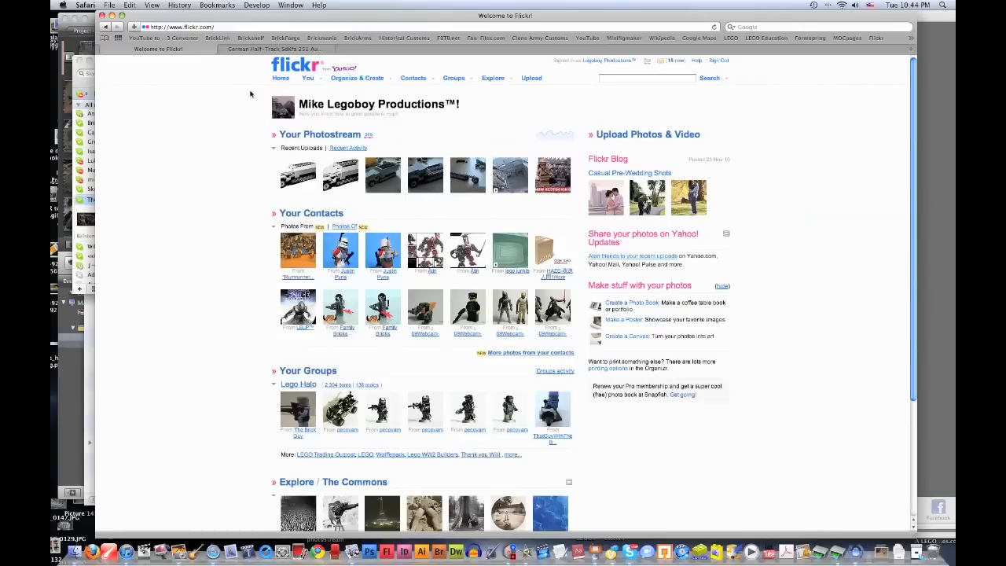
pyautogui.moveTo(542, 88)
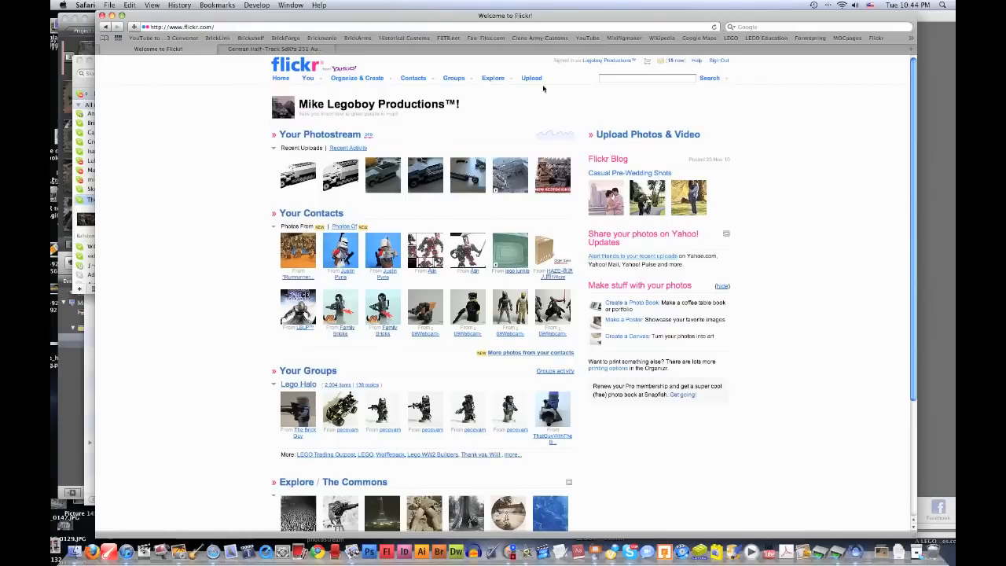
pyautogui.click(217, 37)
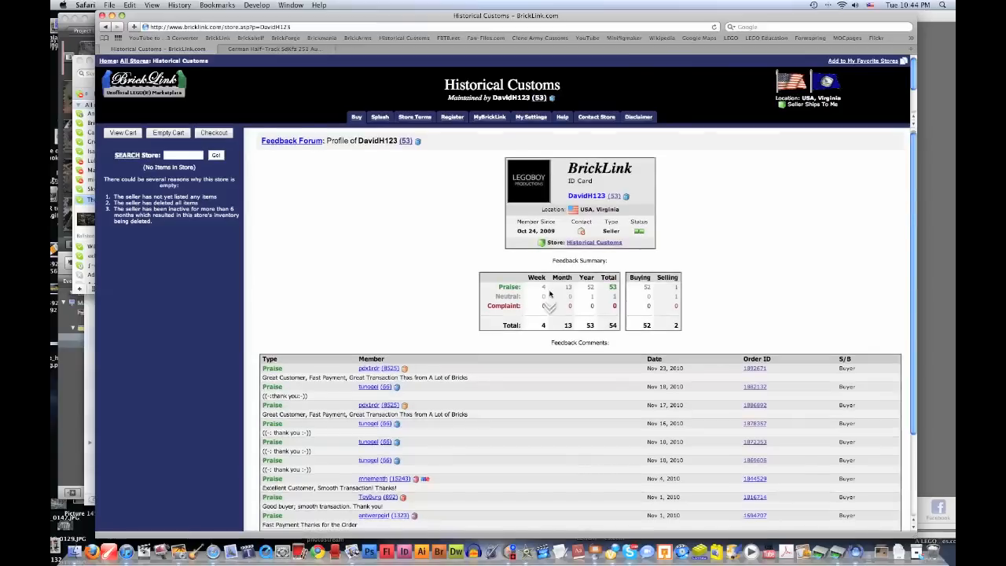
pyautogui.moveTo(675, 277)
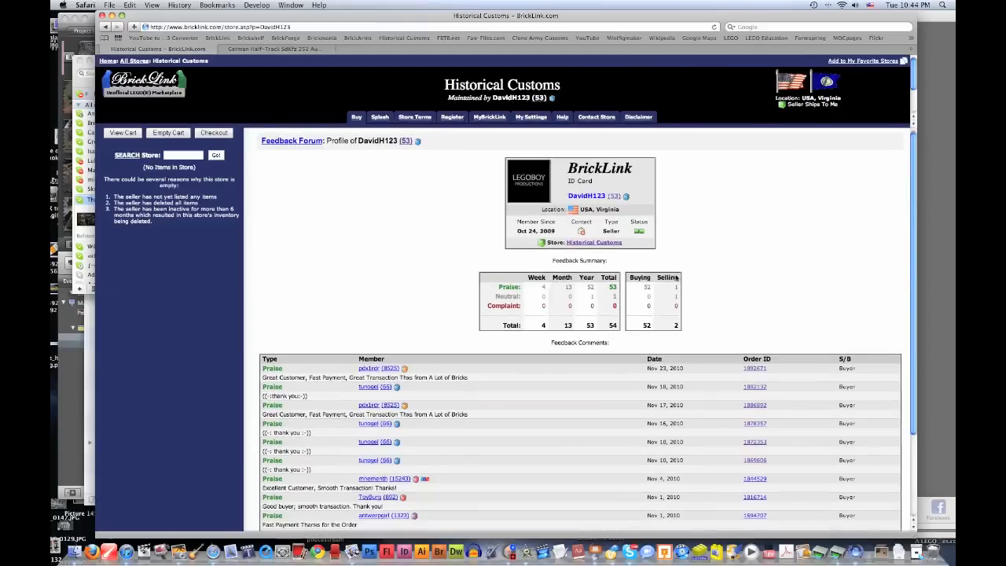
pyautogui.moveTo(362, 108)
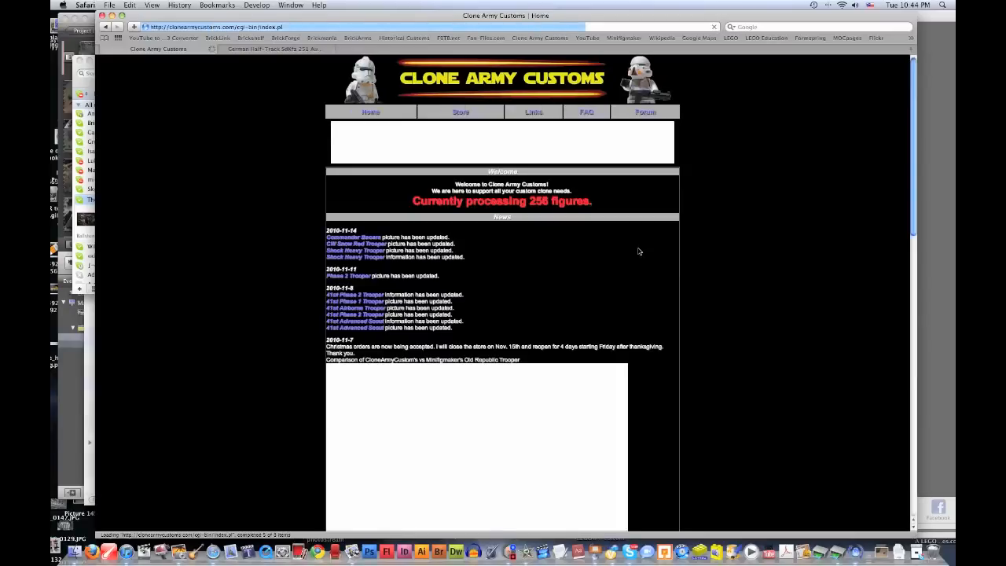
pyautogui.scroll(-3)
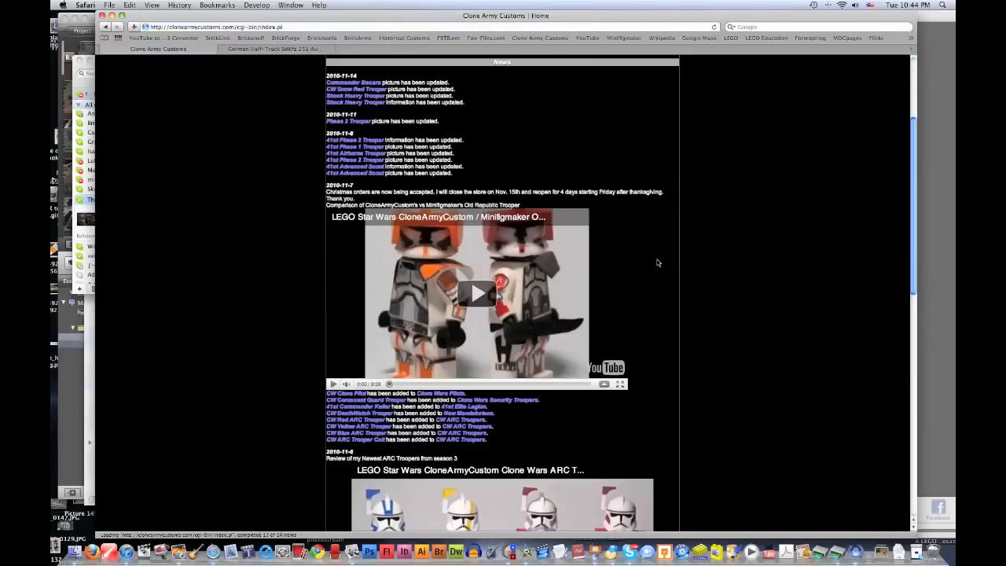
pyautogui.scroll(-3)
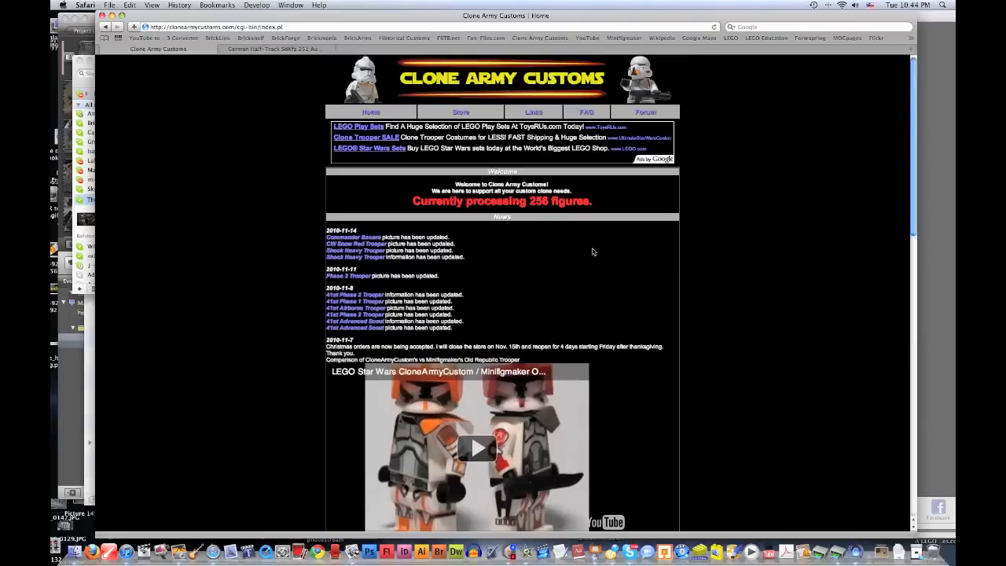
# Step: Go through the store's Other Phase 2 Troopers category to the $30.00 Commander Bregan item
pyautogui.click(460, 112)
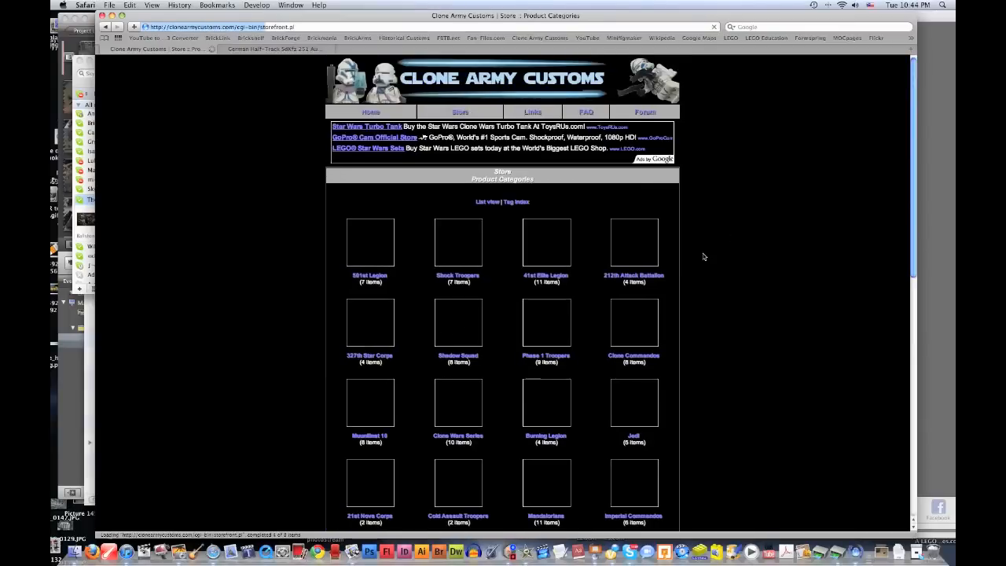
pyautogui.scroll(-3)
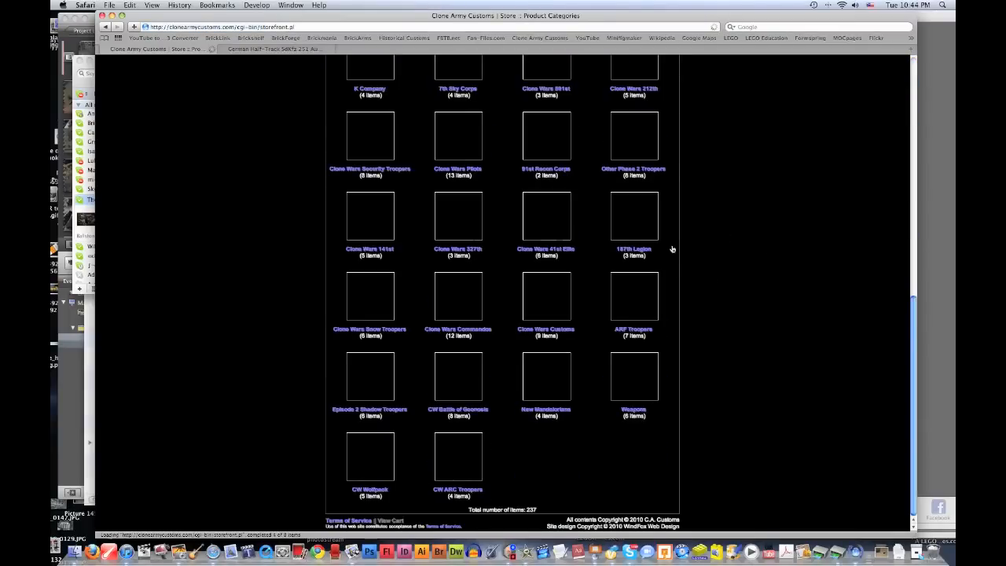
pyautogui.scroll(3)
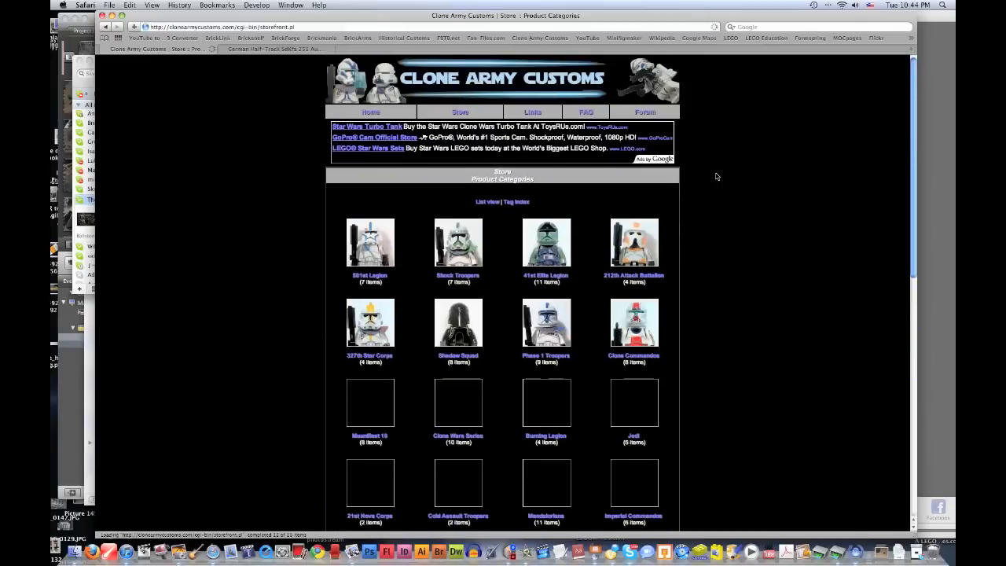
pyautogui.scroll(-3)
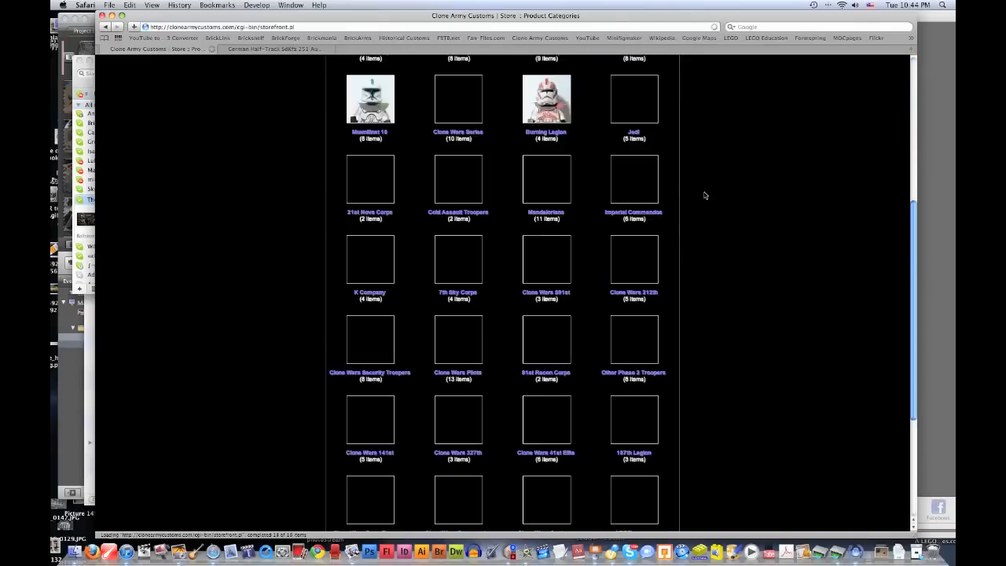
pyautogui.scroll(-3)
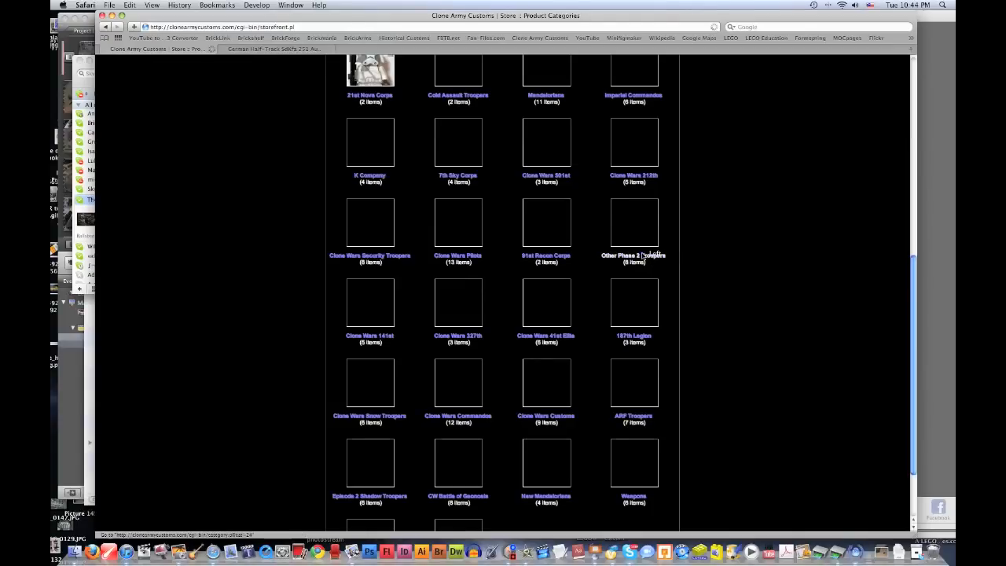
pyautogui.click(634, 254)
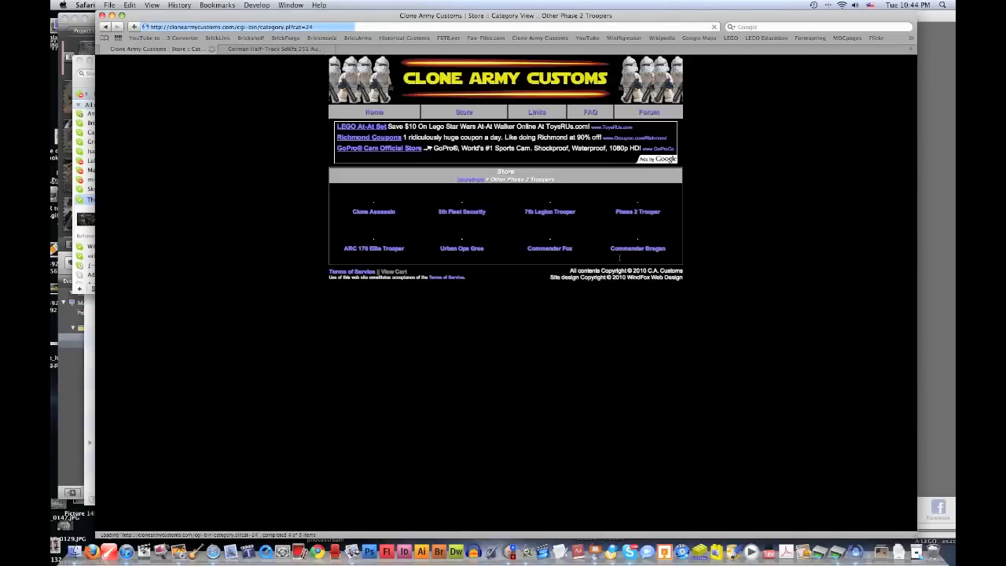
pyautogui.click(638, 247)
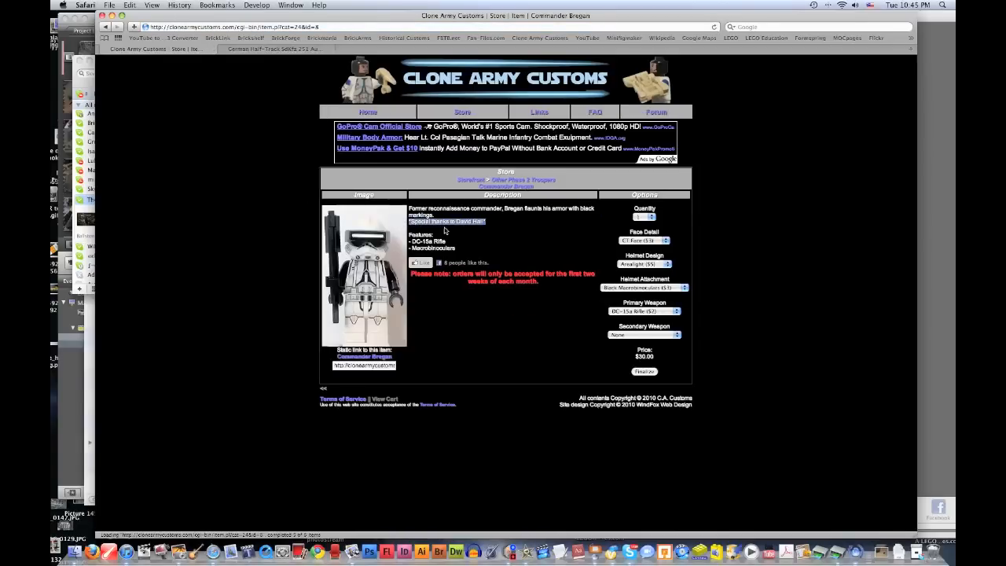
pyautogui.moveTo(267, 342)
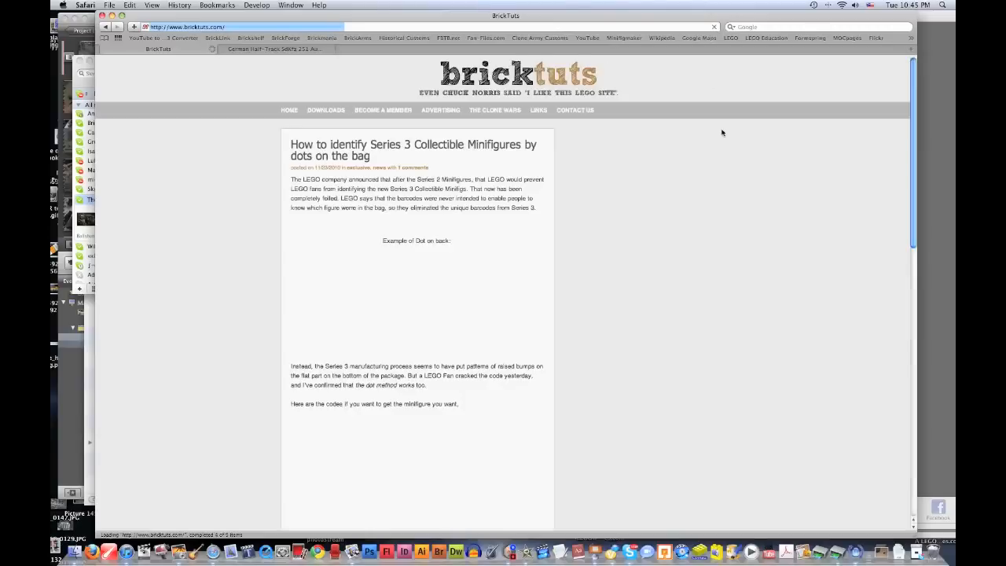
# Step: Skim BrickTuts' Series 3 minifigure post, then go to The Clone Wars Online
pyautogui.scroll(-3)
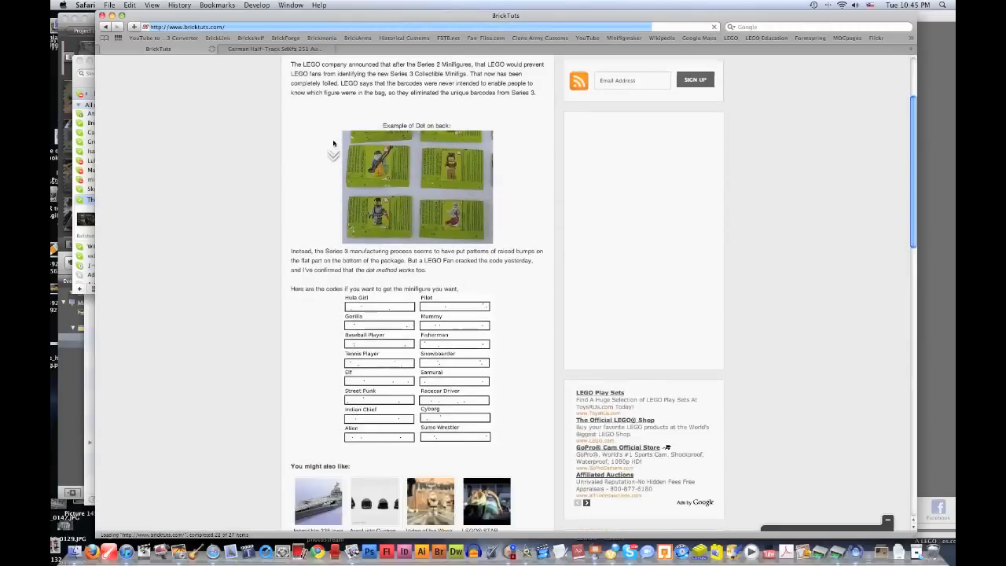
pyautogui.scroll(-3)
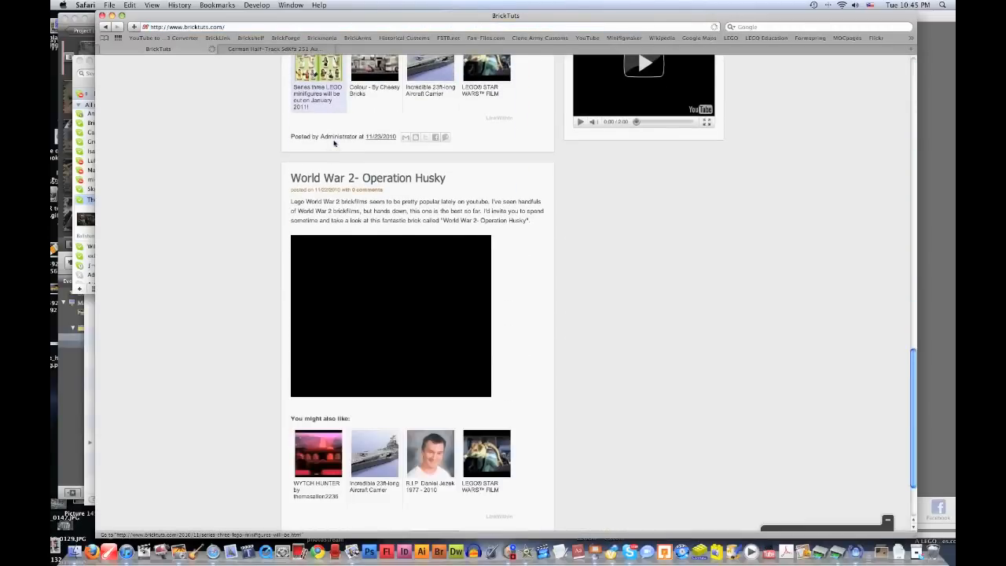
pyautogui.scroll(3)
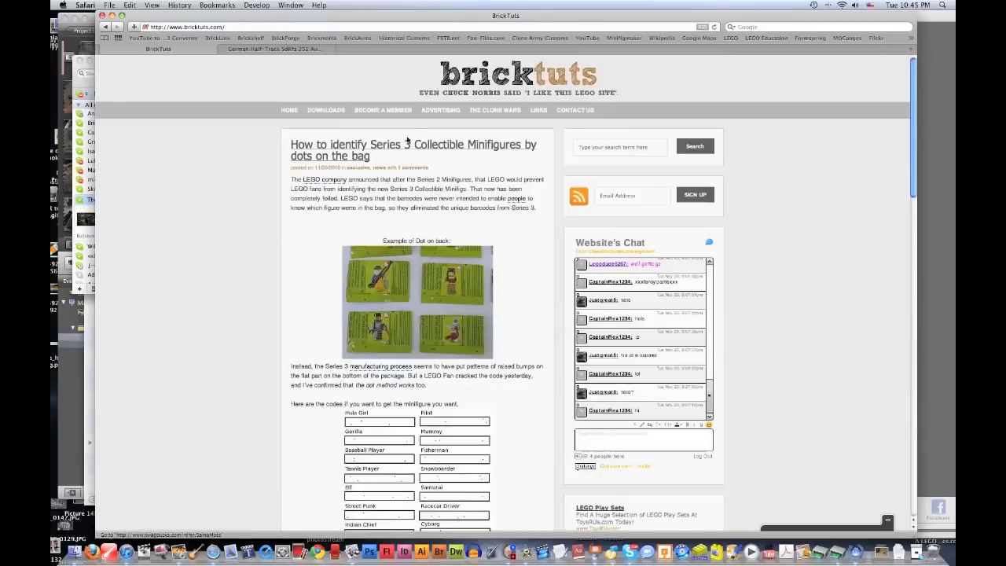
pyautogui.click(495, 110)
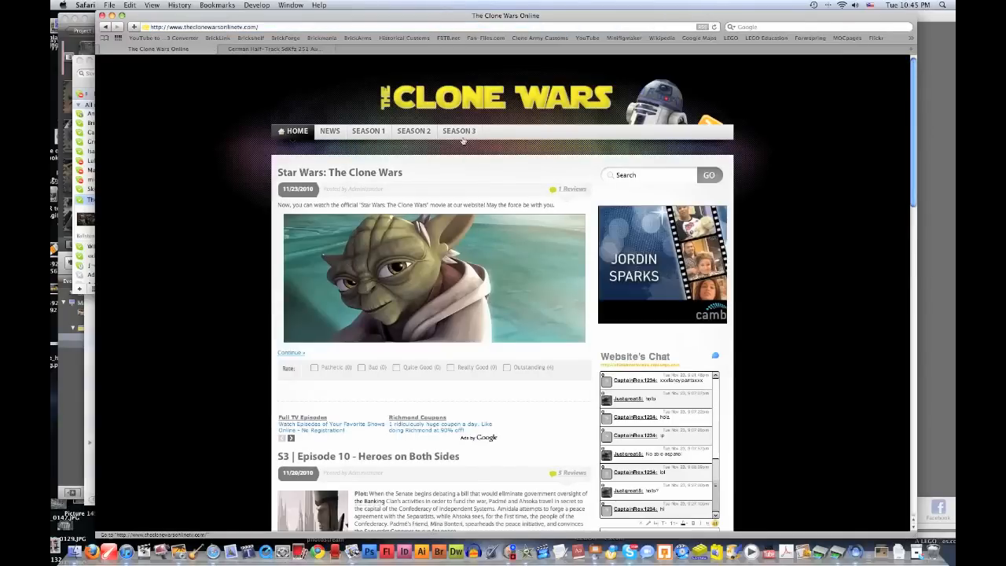
pyautogui.click(368, 131)
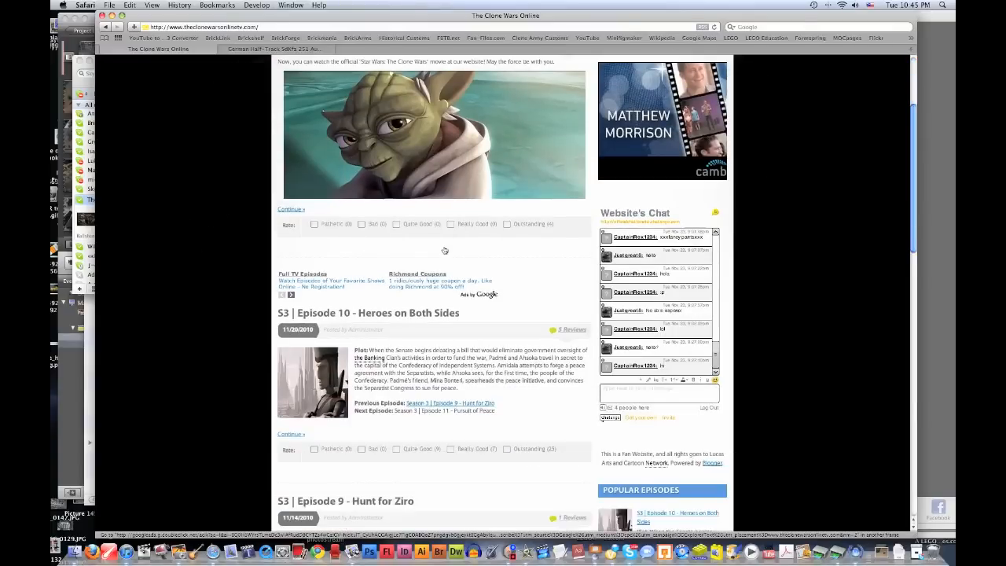
pyautogui.scroll(3)
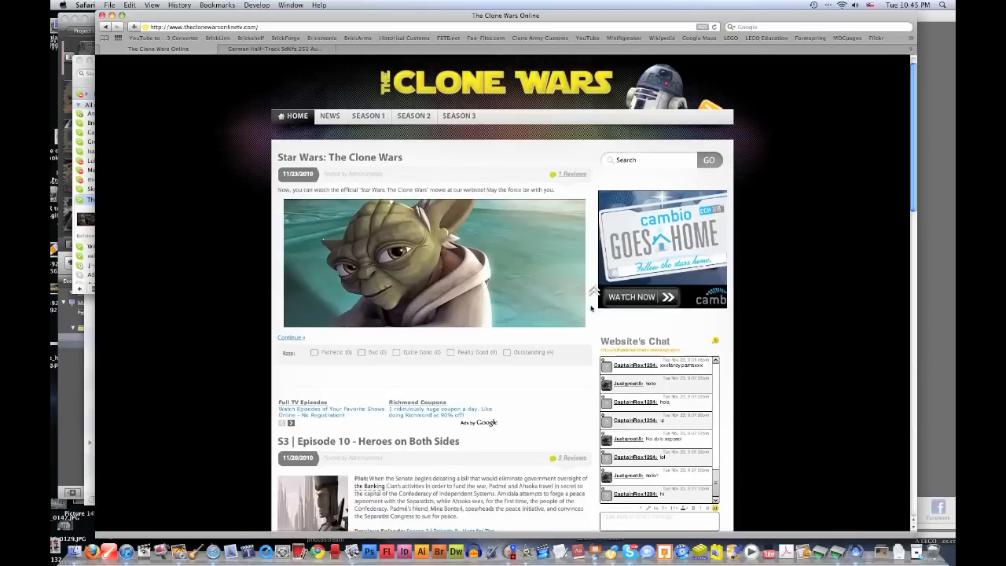
pyautogui.scroll(-3)
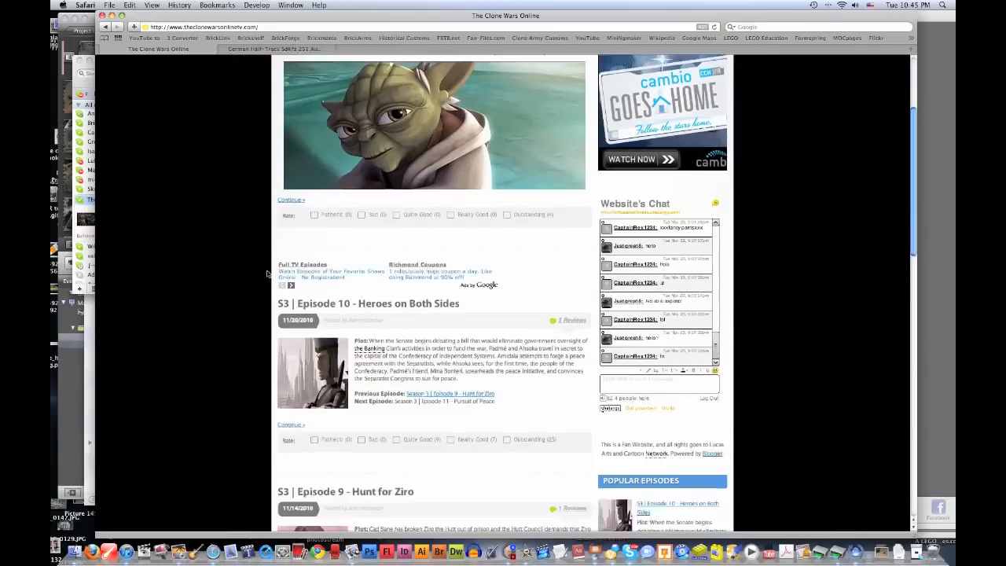
pyautogui.scroll(-3)
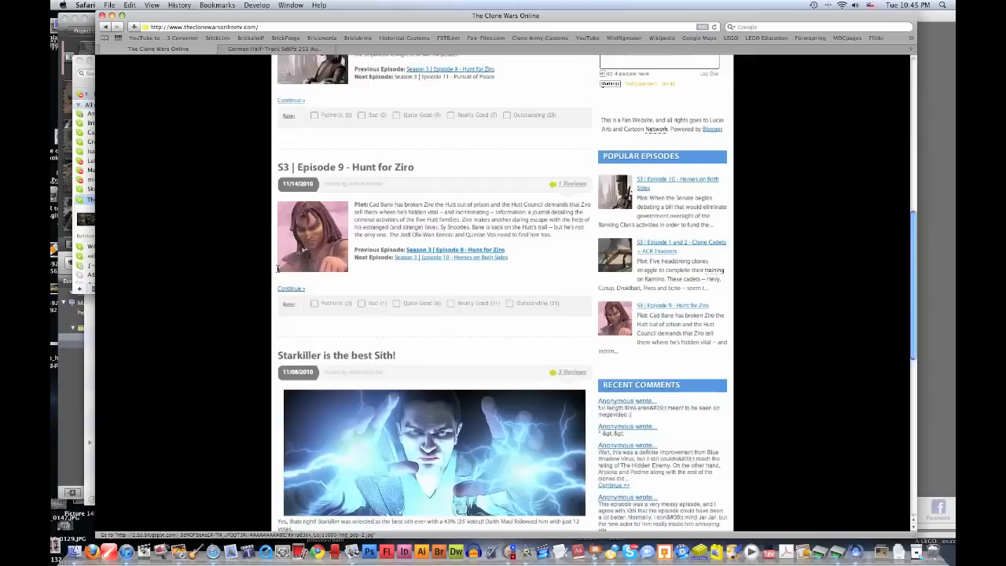
pyautogui.scroll(3)
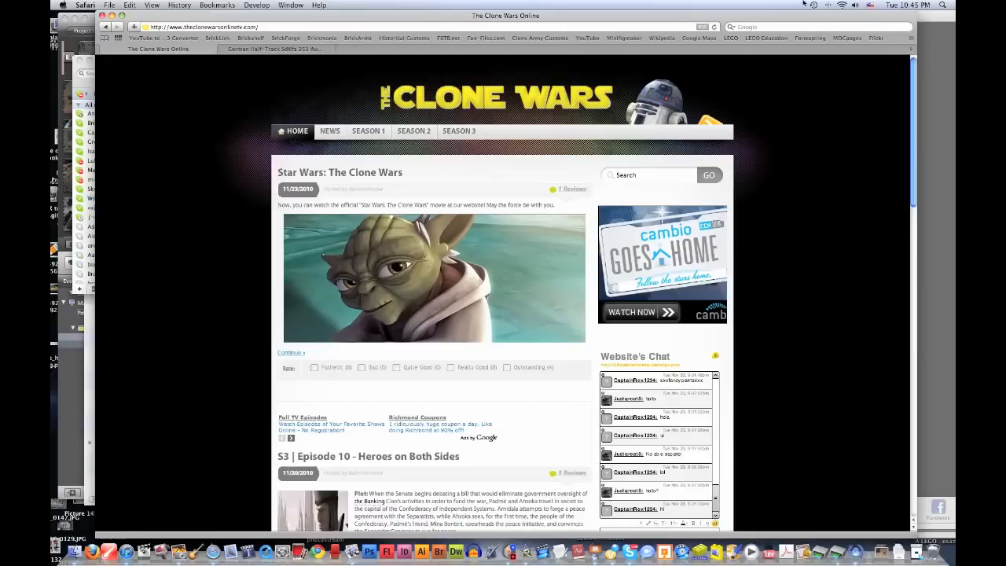
pyautogui.moveTo(933, 89)
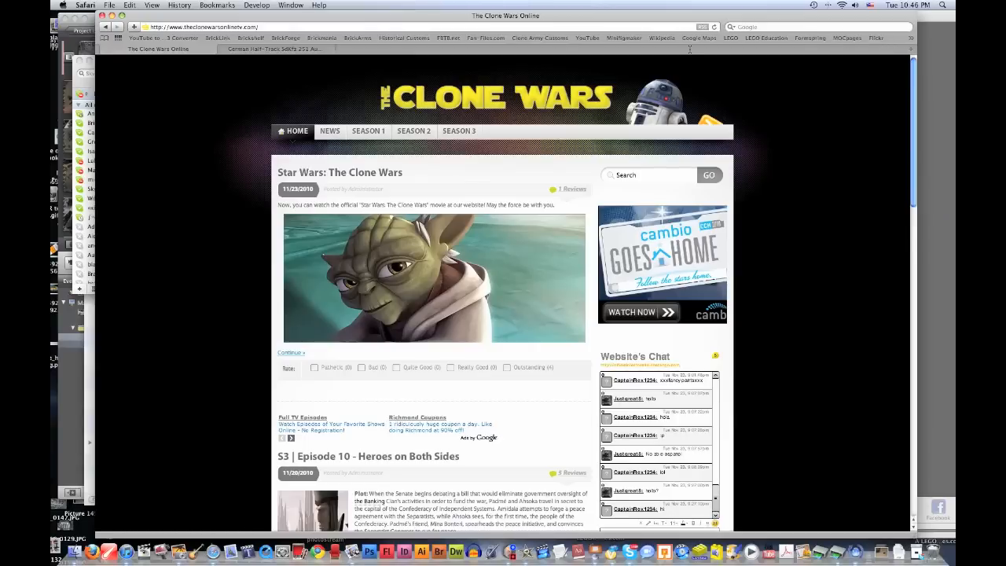
pyautogui.click(846, 38)
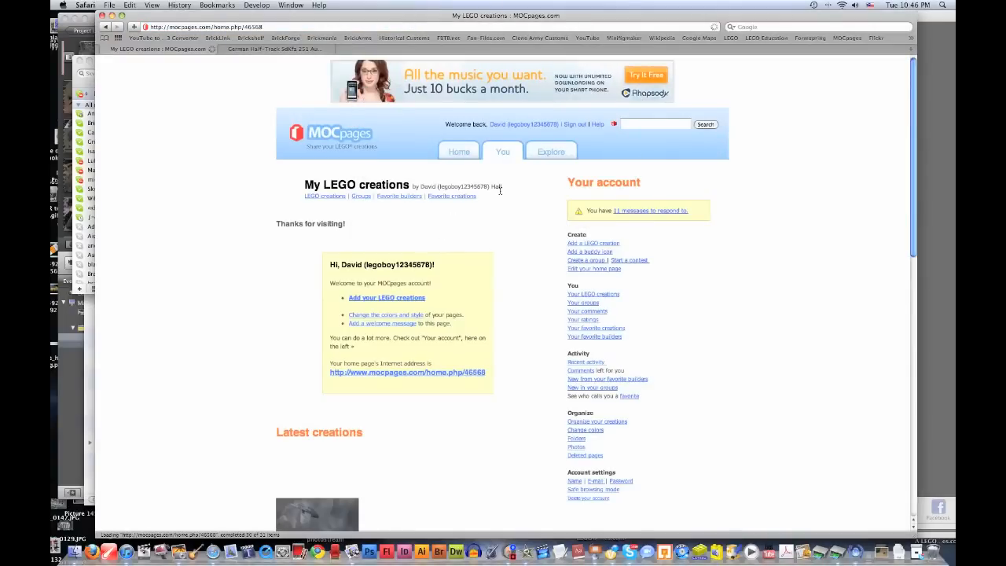
# Step: Search MOCpages for 'ghost town', returning 32 creations like Halo 3 Ghost Town
pyautogui.scroll(-3)
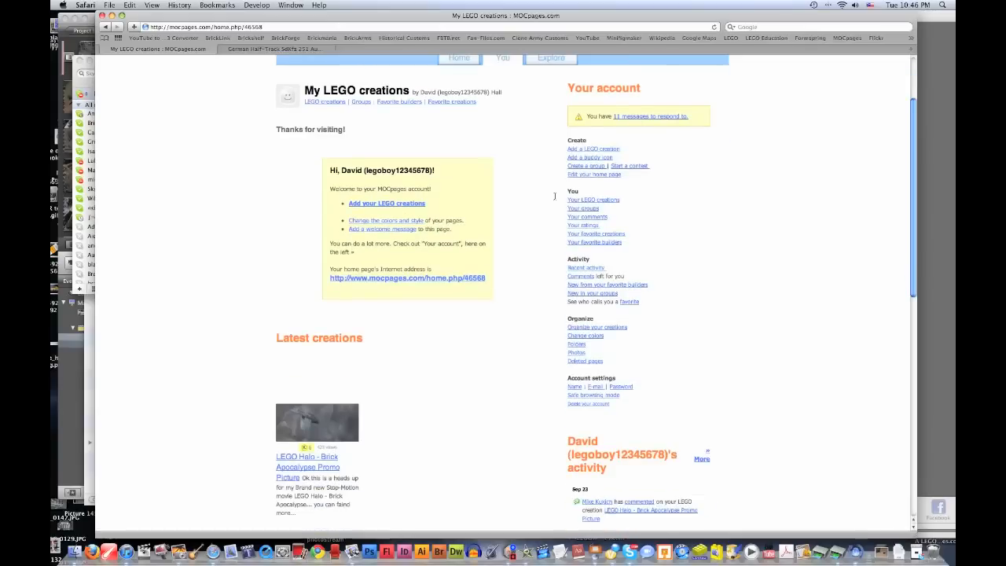
pyautogui.scroll(3)
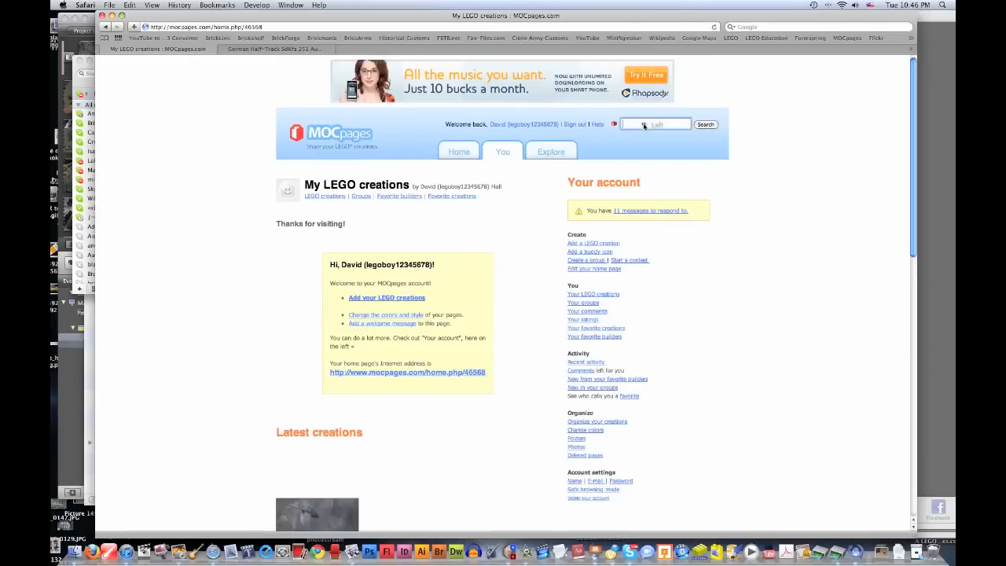
pyautogui.write('ghost')
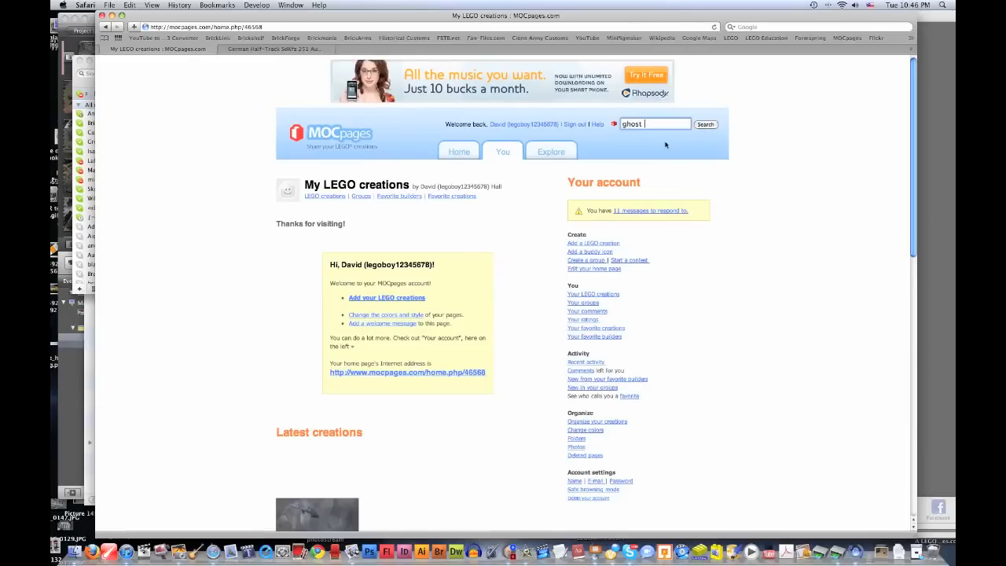
pyautogui.write('town')
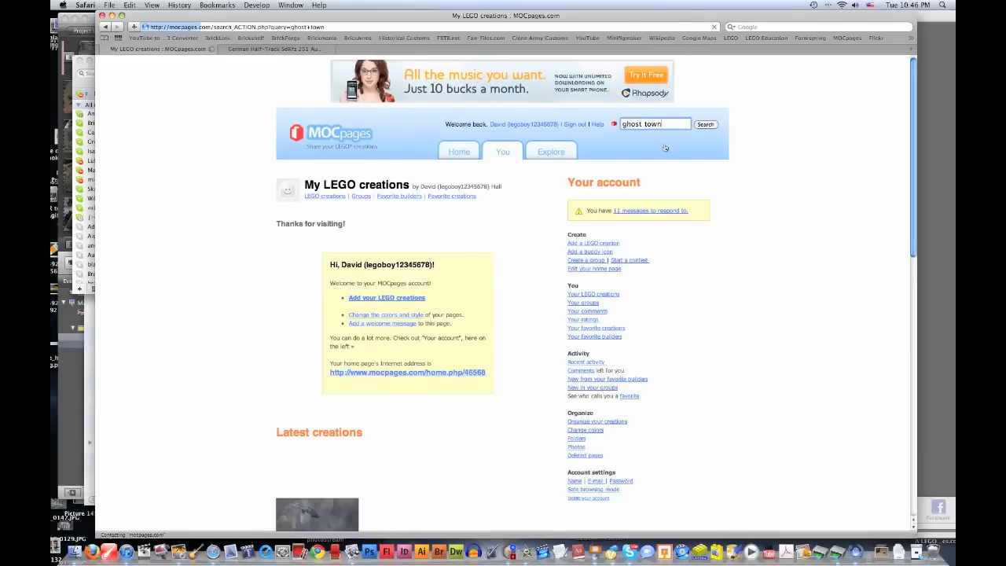
pyautogui.click(705, 124)
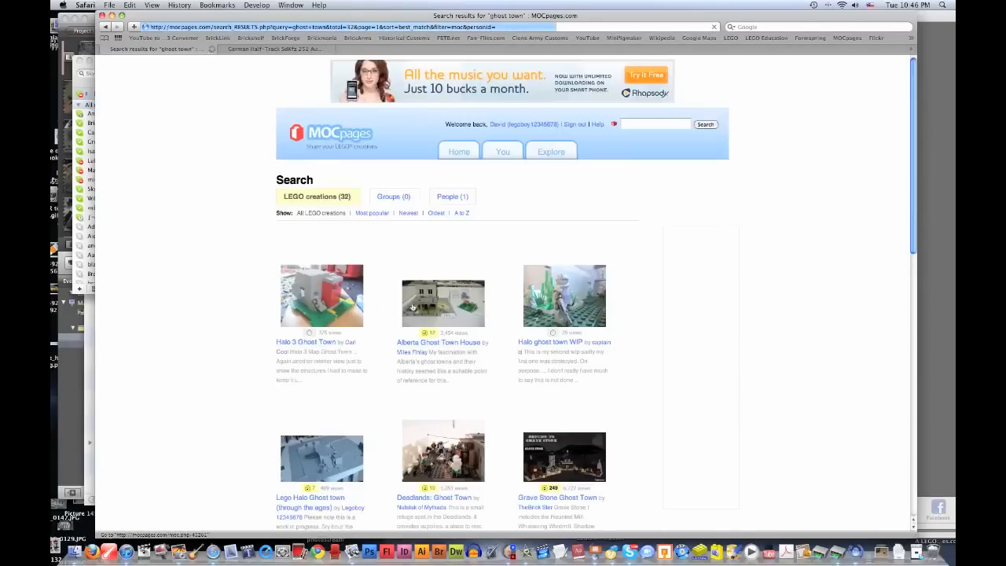
pyautogui.scroll(-3)
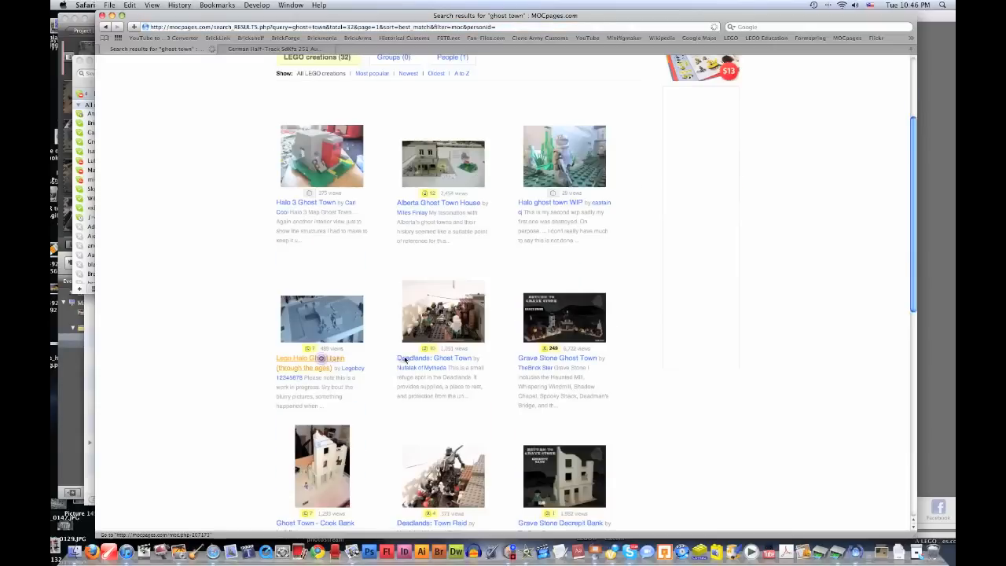
pyautogui.click(310, 362)
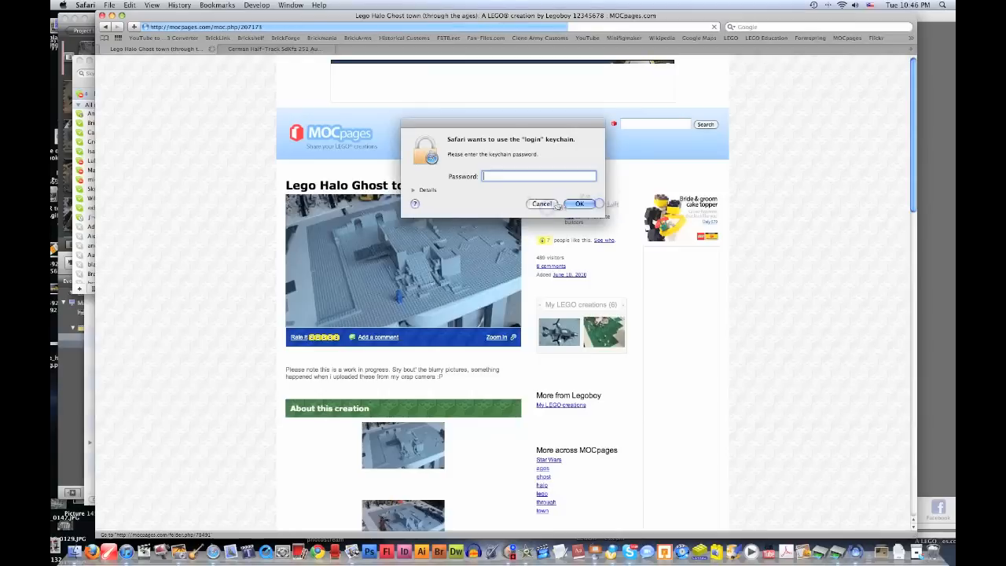
pyautogui.click(580, 204)
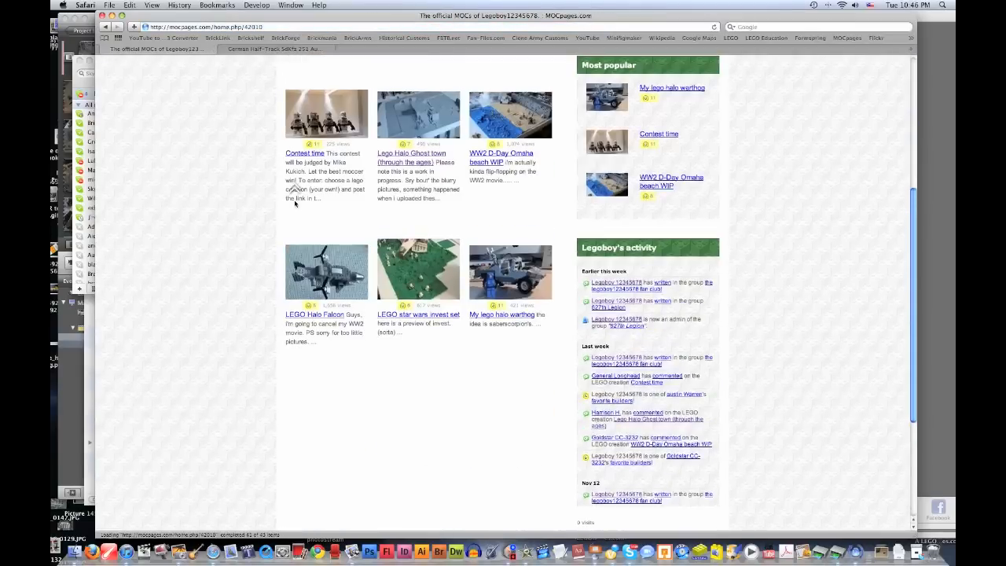
pyautogui.scroll(3)
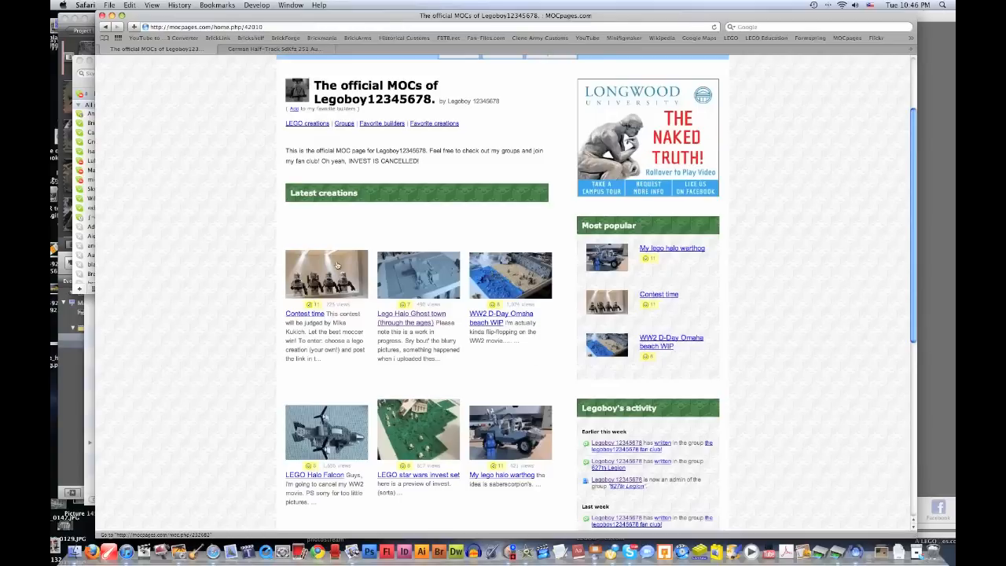
pyautogui.moveTo(517, 389)
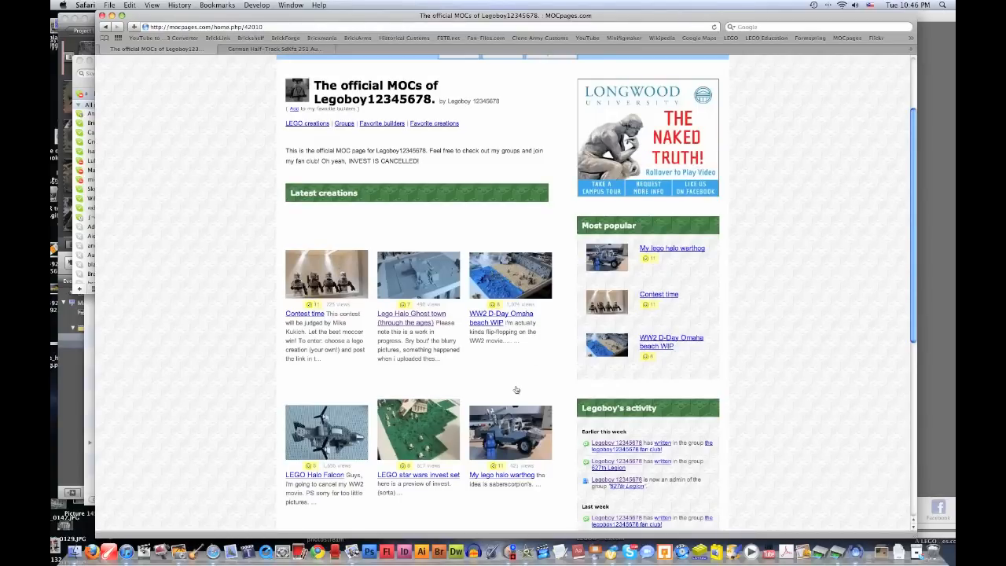
pyautogui.moveTo(516, 389)
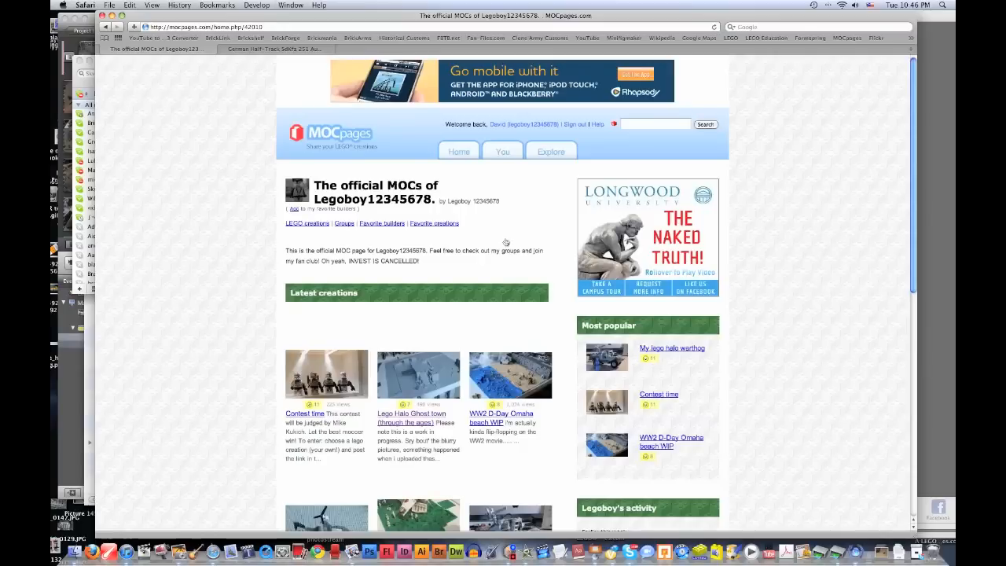
pyautogui.moveTo(264, 73)
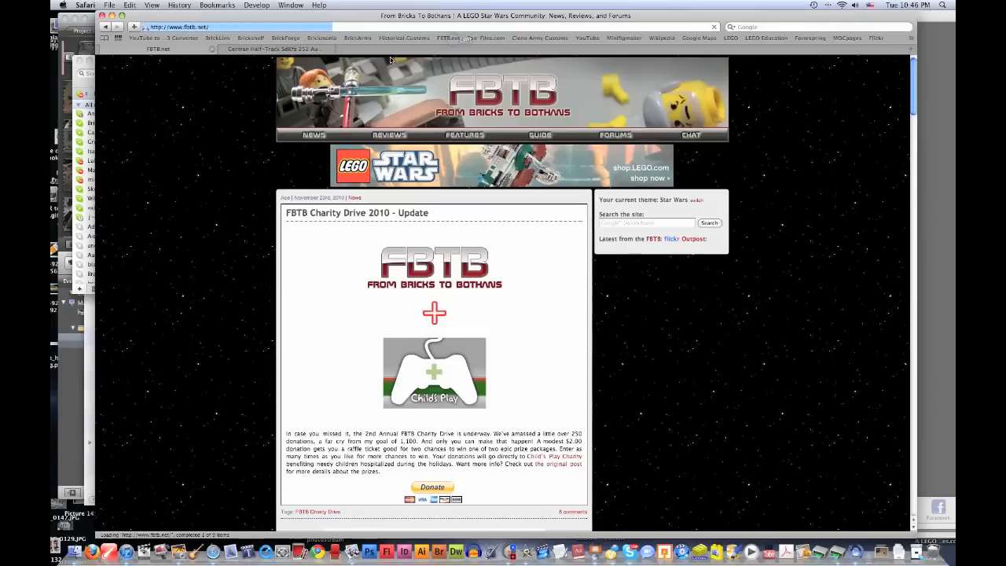
# Step: Scroll the FBTB news feed to Older Entries and back up to Charity Drive 2010
pyautogui.scroll(-3)
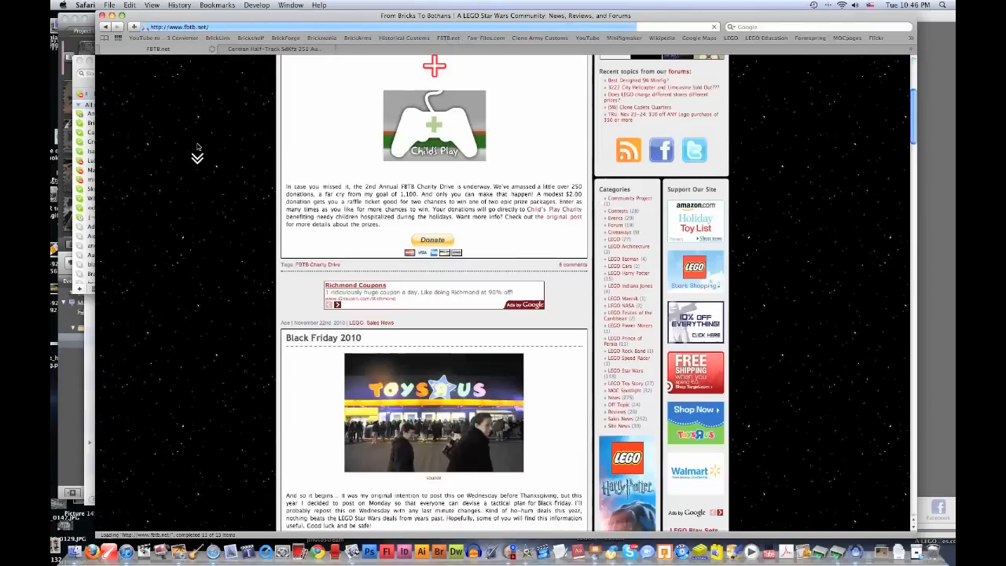
pyautogui.scroll(-3)
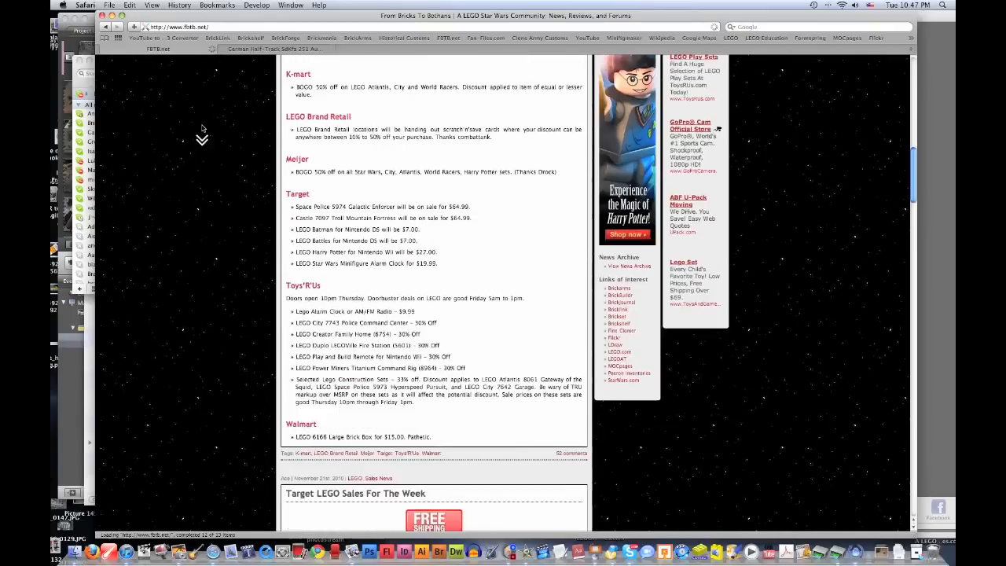
pyautogui.scroll(3)
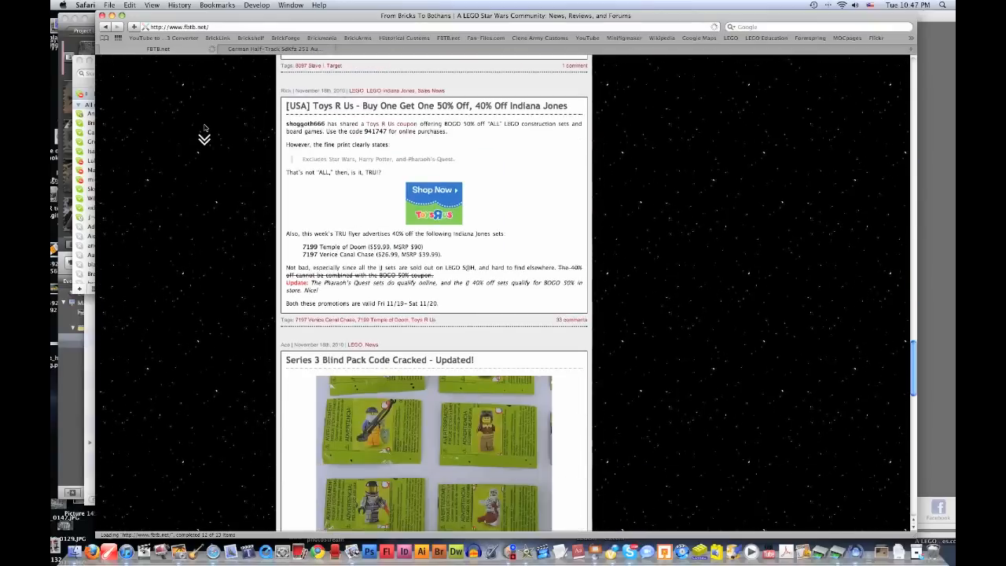
pyautogui.scroll(-3)
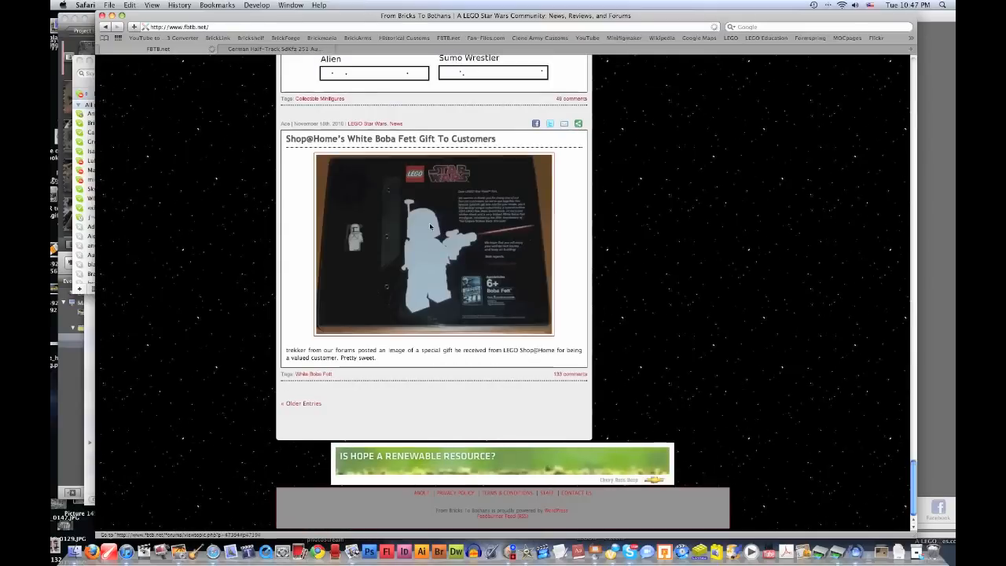
pyautogui.scroll(3)
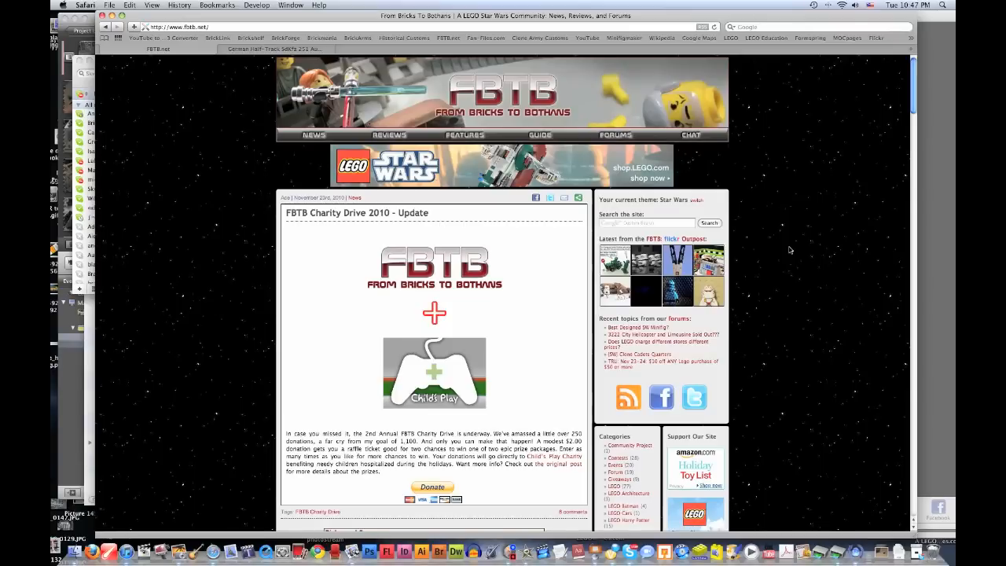
pyautogui.moveTo(812, 143)
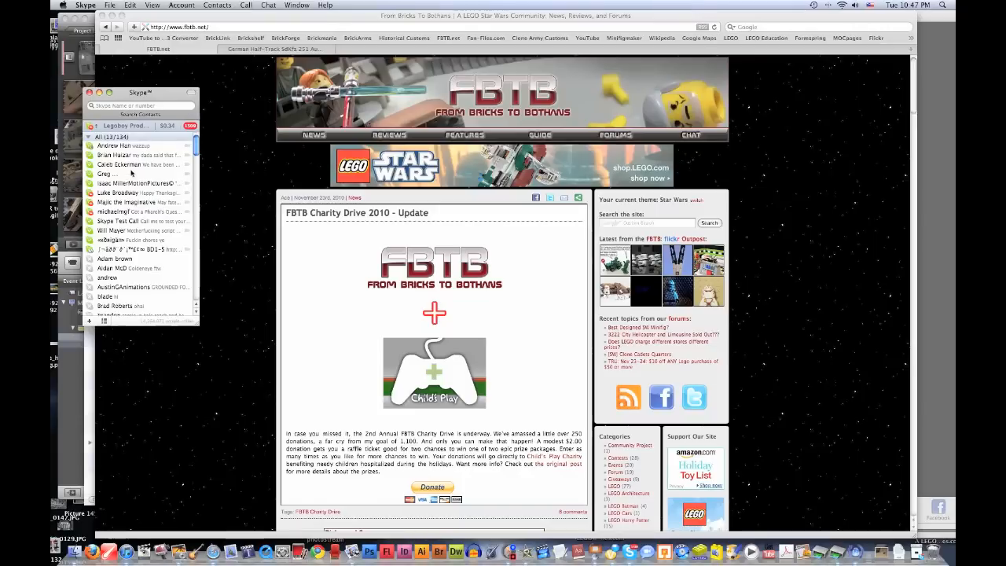
# Step: Dismiss the Skype contact list and open the YouTube home page from the bookmark
pyautogui.click(139, 165)
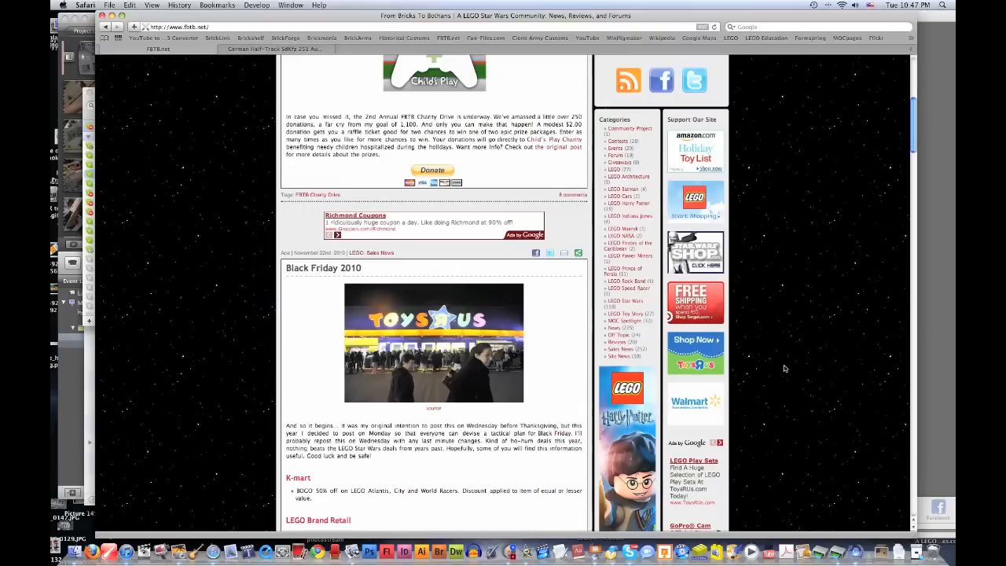
pyautogui.scroll(3)
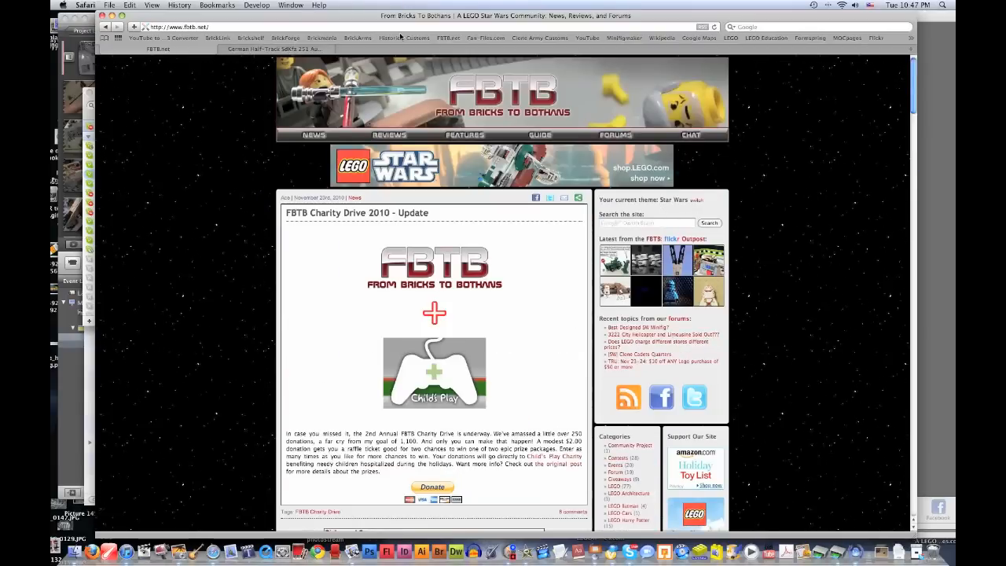
pyautogui.click(157, 38)
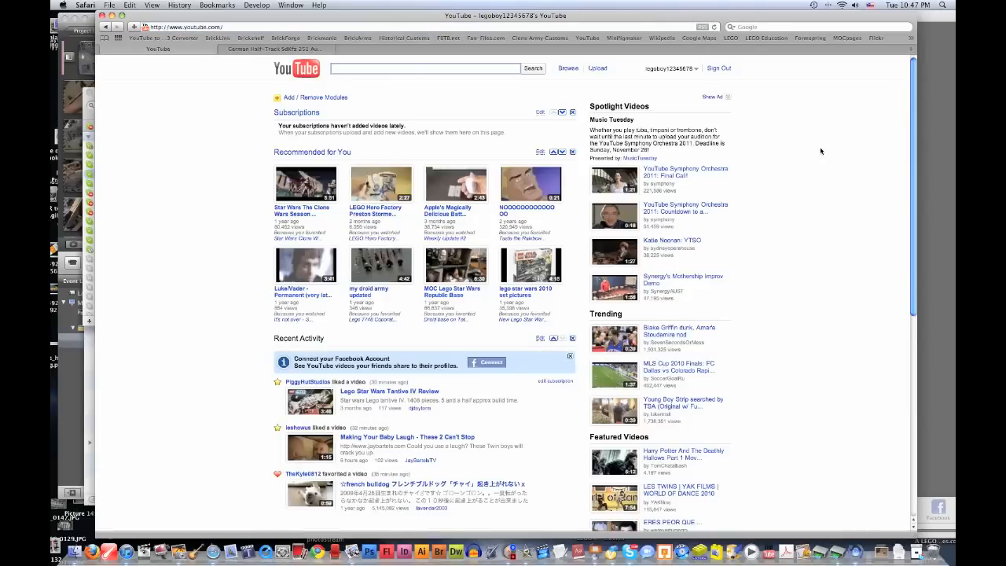
pyautogui.click(427, 68)
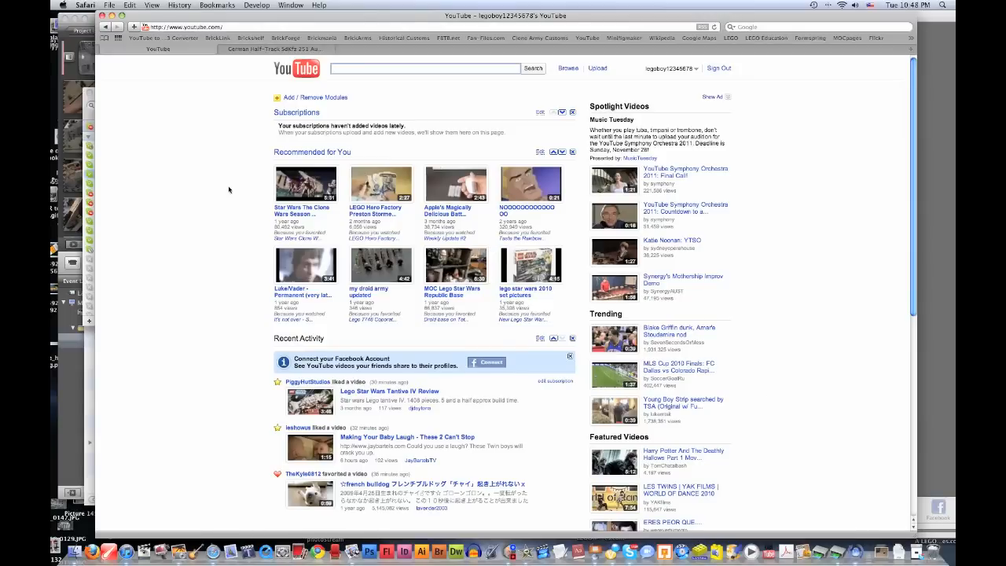
pyautogui.moveTo(507, 543)
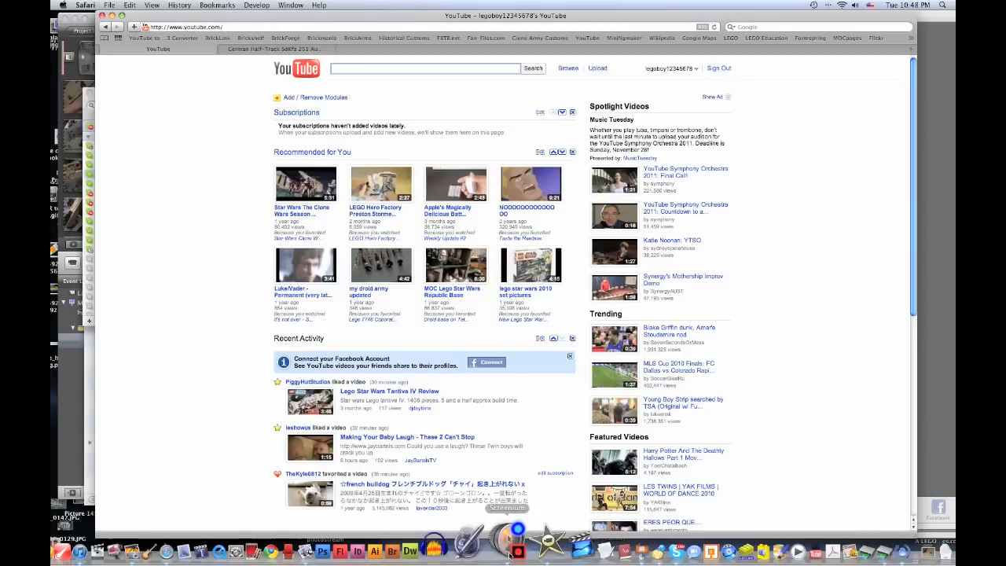
pyautogui.rightClick(518, 545)
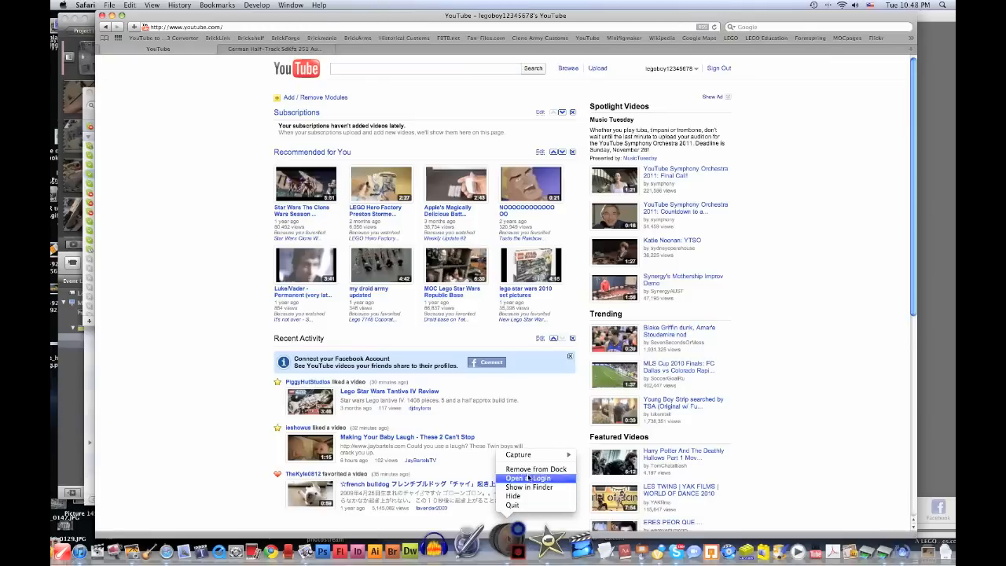